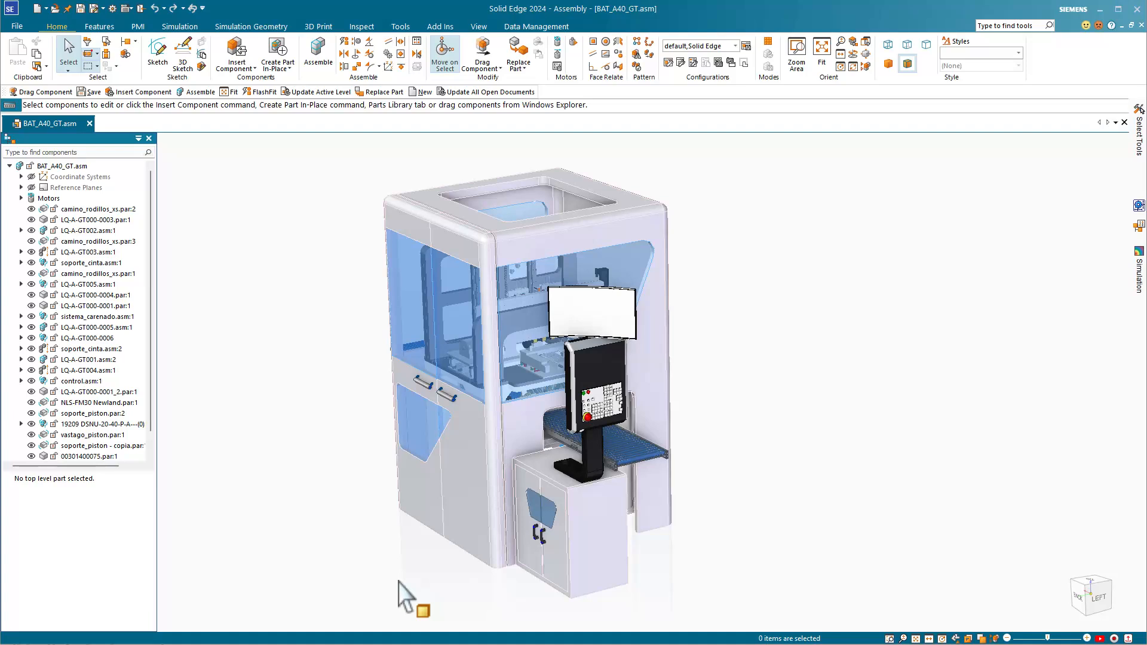
pyautogui.moveTo(43, 22)
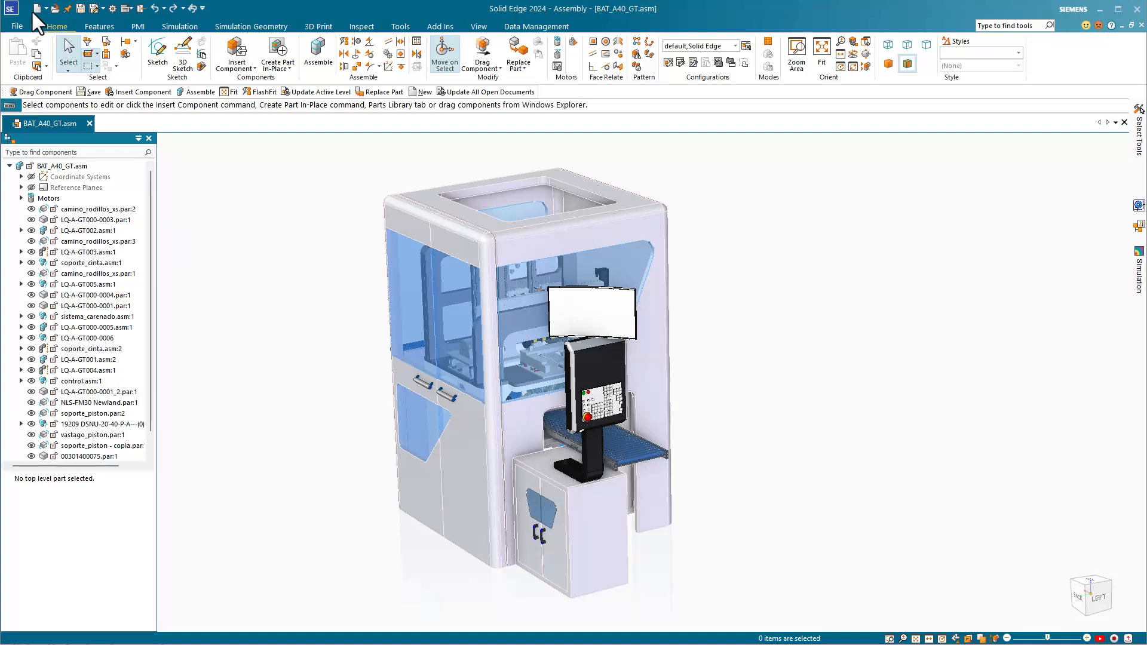
# Create a new blank assembly document, Asm1, from the Quick Access toolbar
pyautogui.click(55, 8)
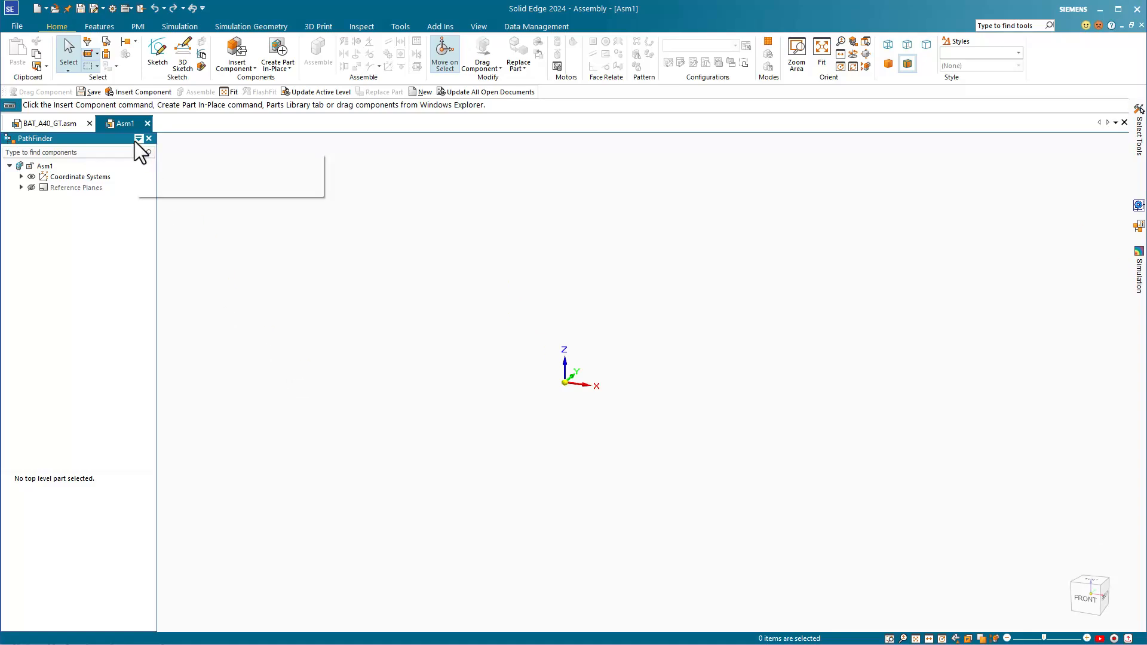
# Show the Parts Library pane from the View tab's Panes list
pyautogui.click(139, 138)
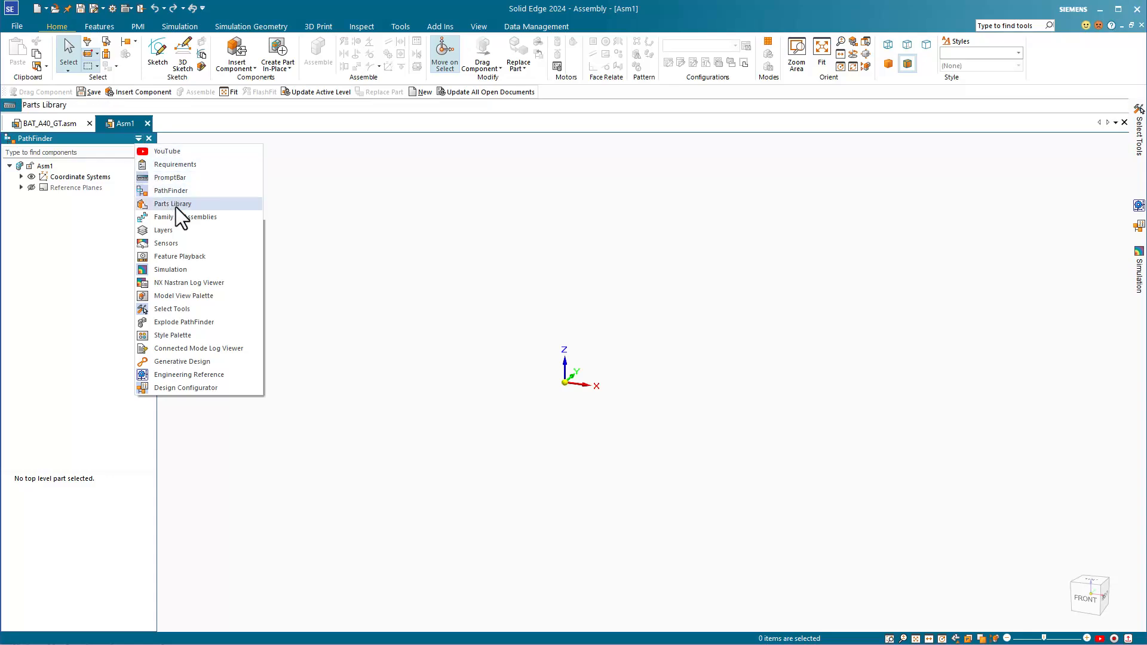
pyautogui.moveTo(188, 216)
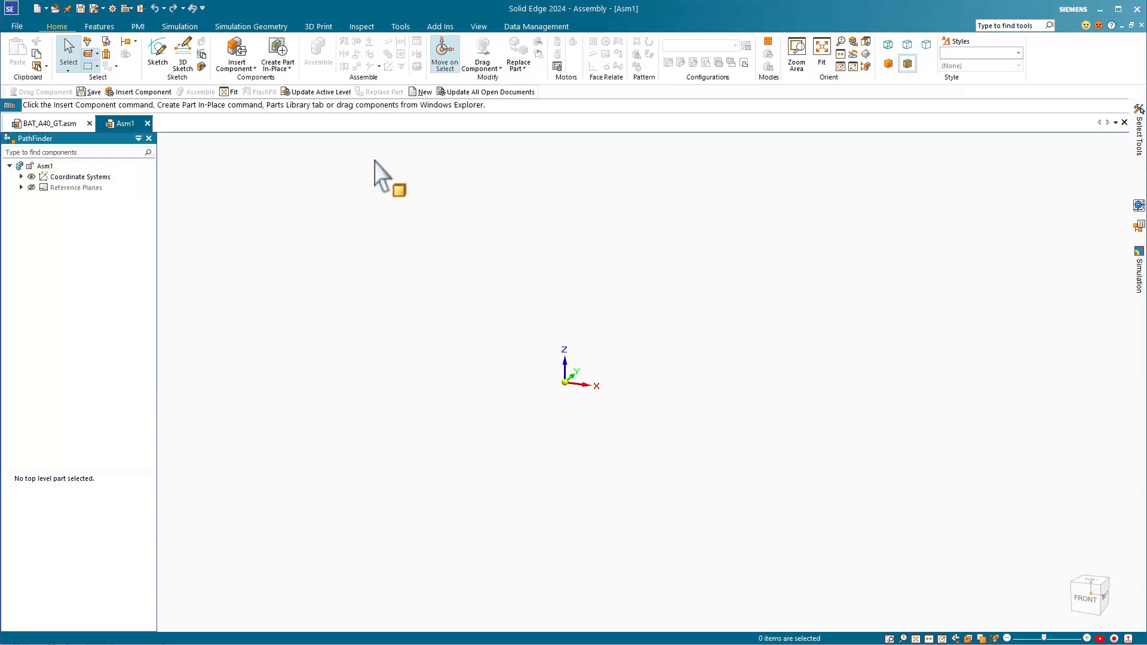
pyautogui.click(478, 27)
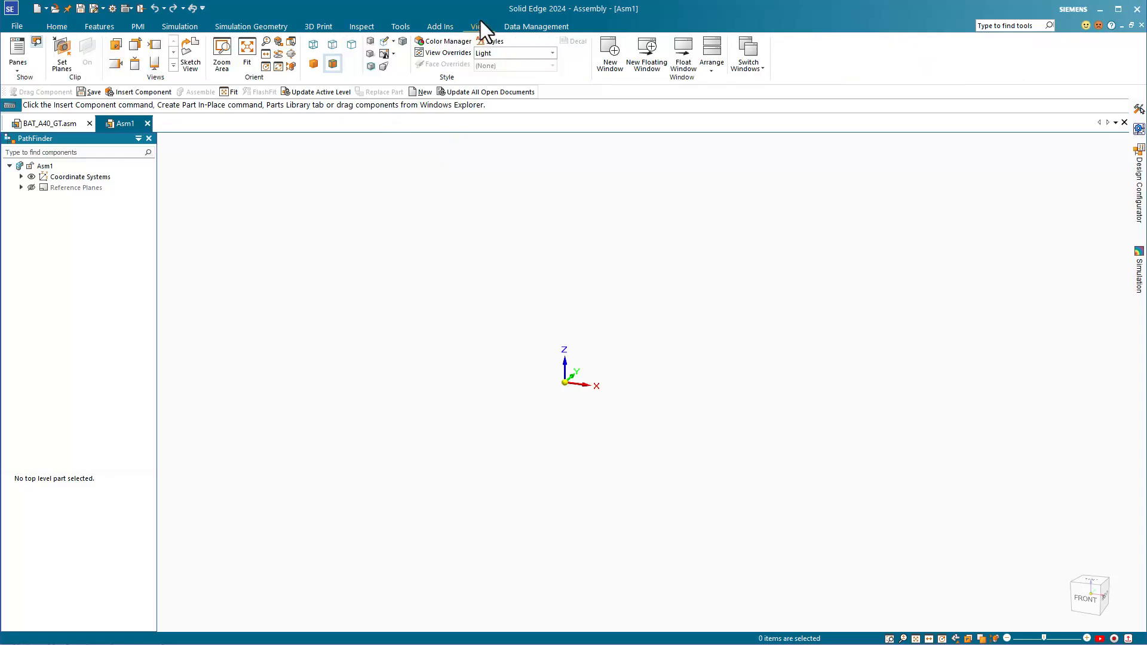
pyautogui.click(18, 50)
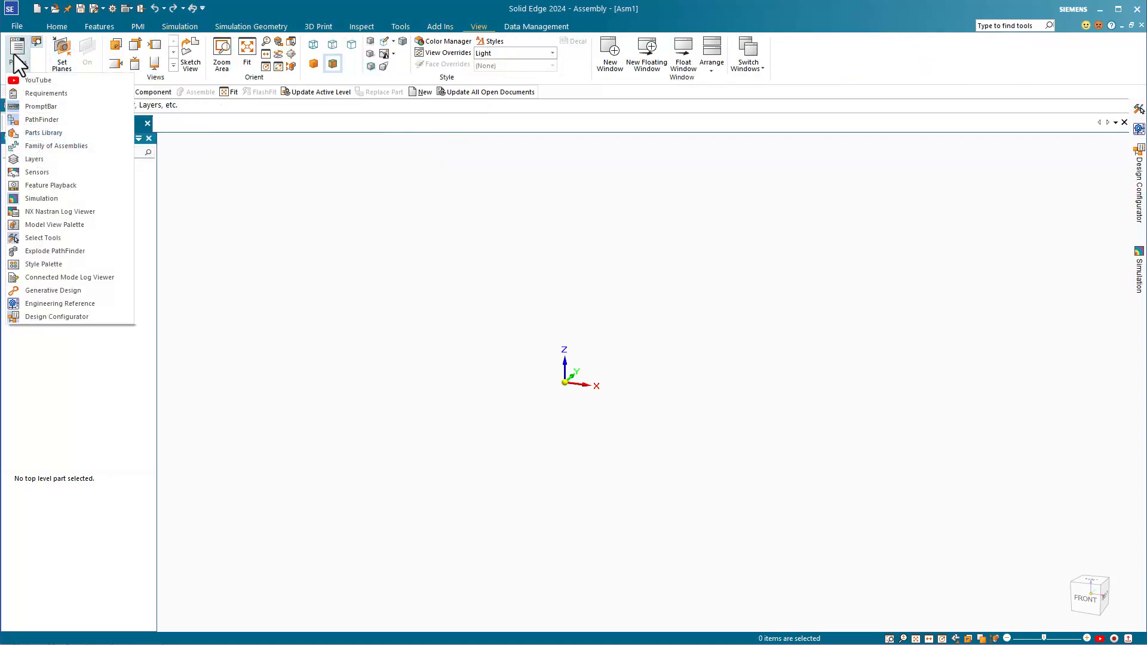
pyautogui.moveTo(43, 133)
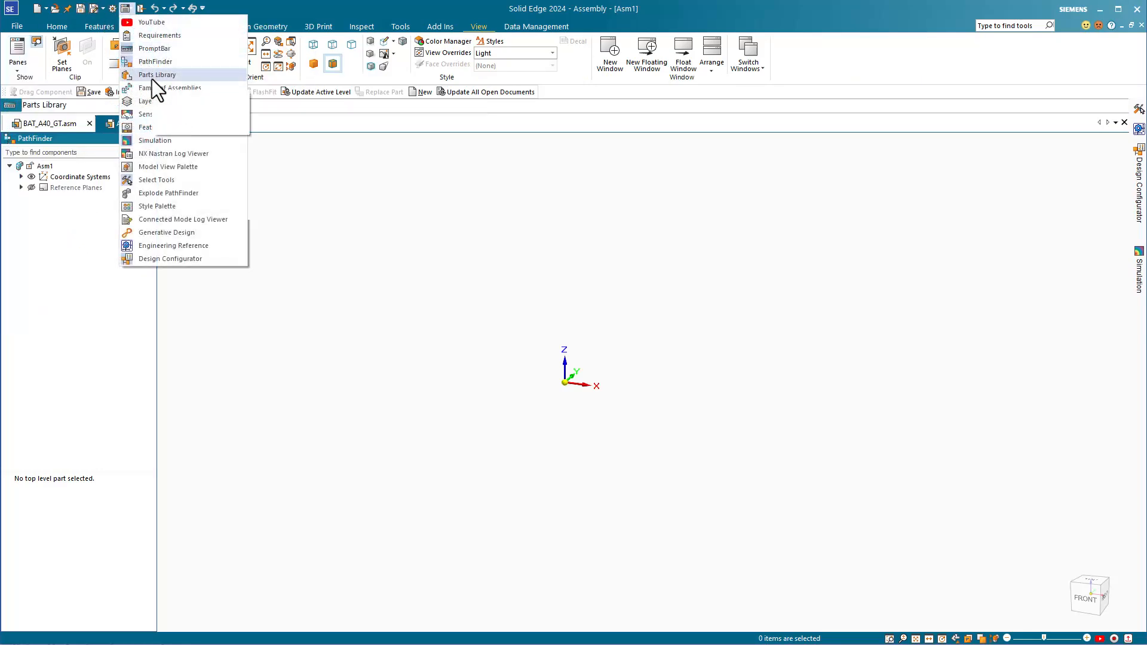
pyautogui.click(158, 75)
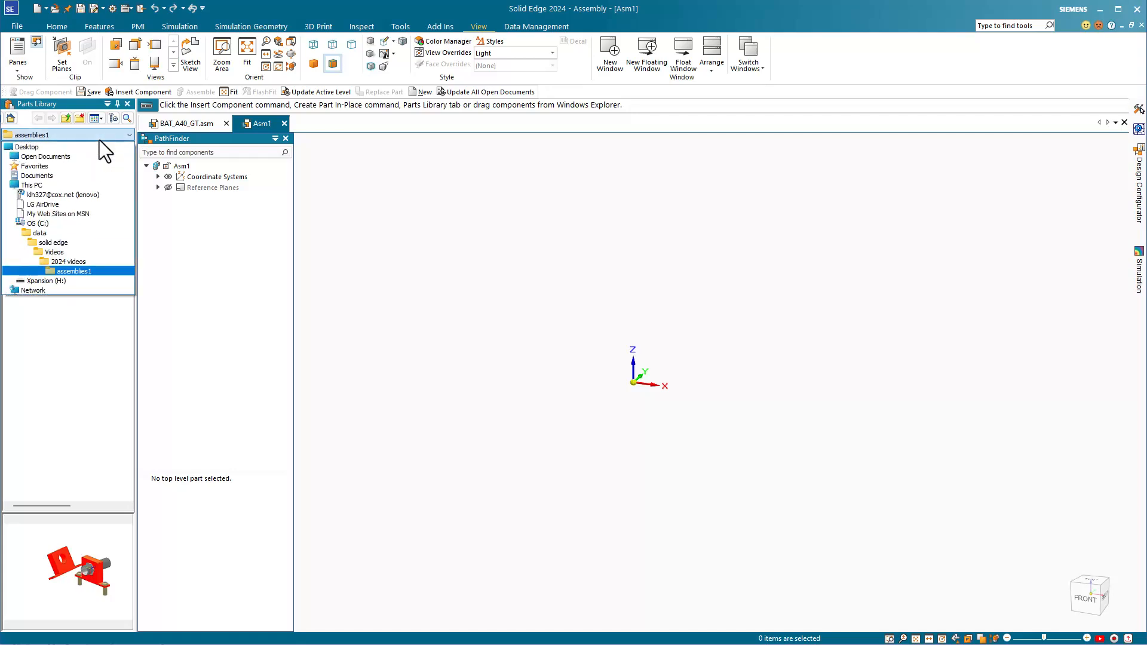
# Open the assemblies1 folder in the Parts Library and preview soporte.par
pyautogui.click(67, 261)
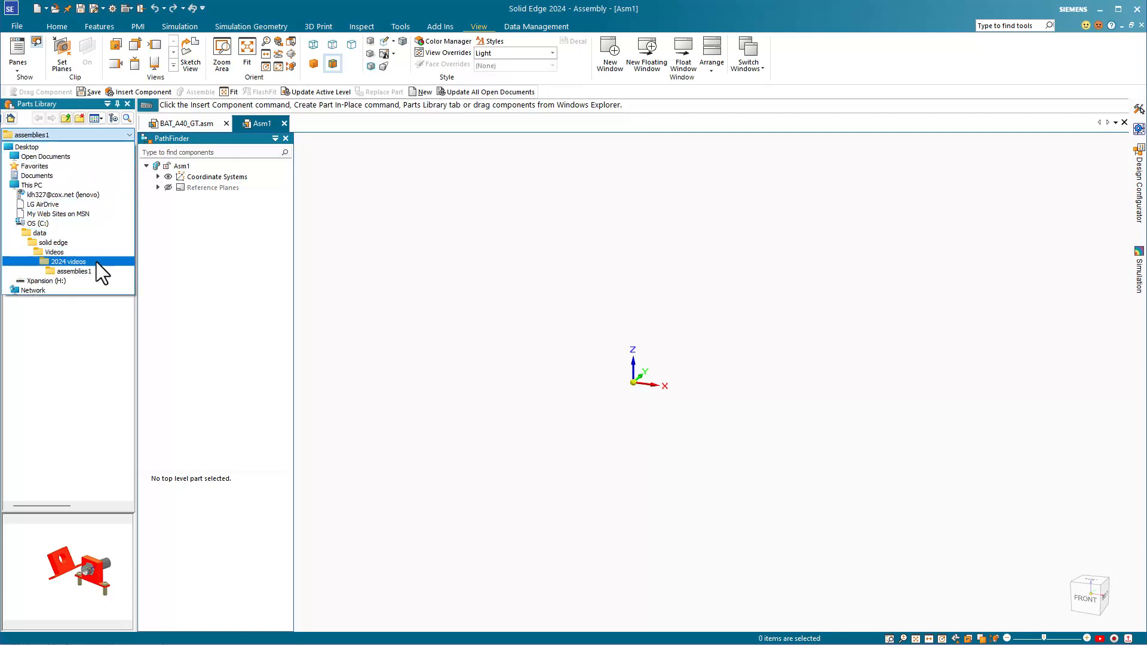
pyautogui.doubleClick(72, 272)
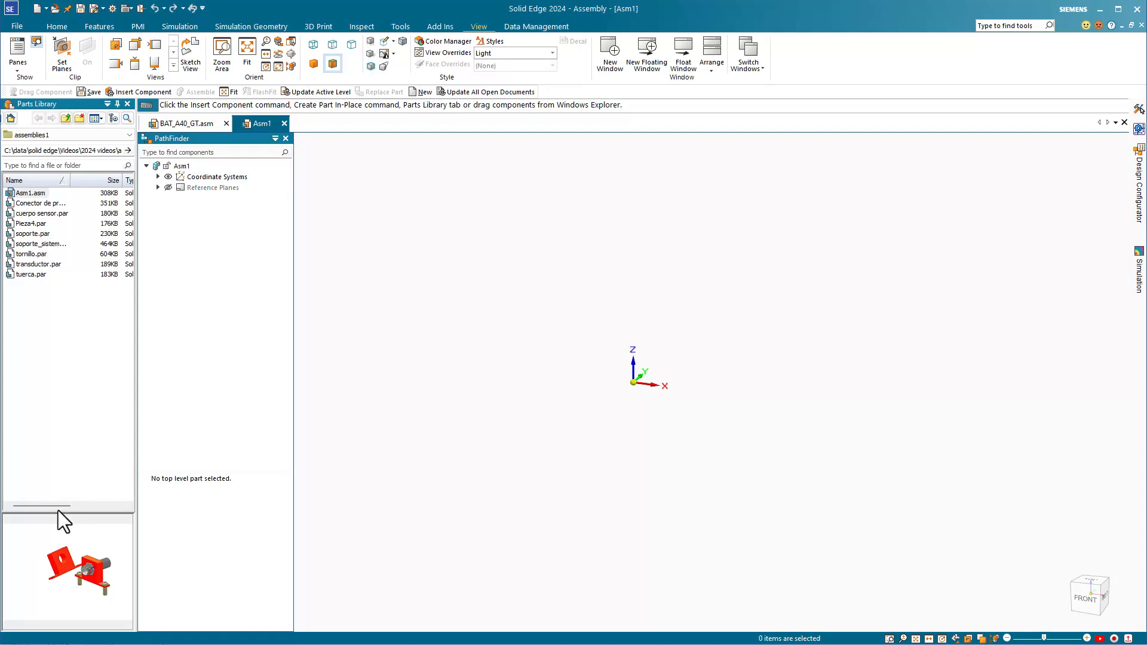
pyautogui.moveTo(36, 256)
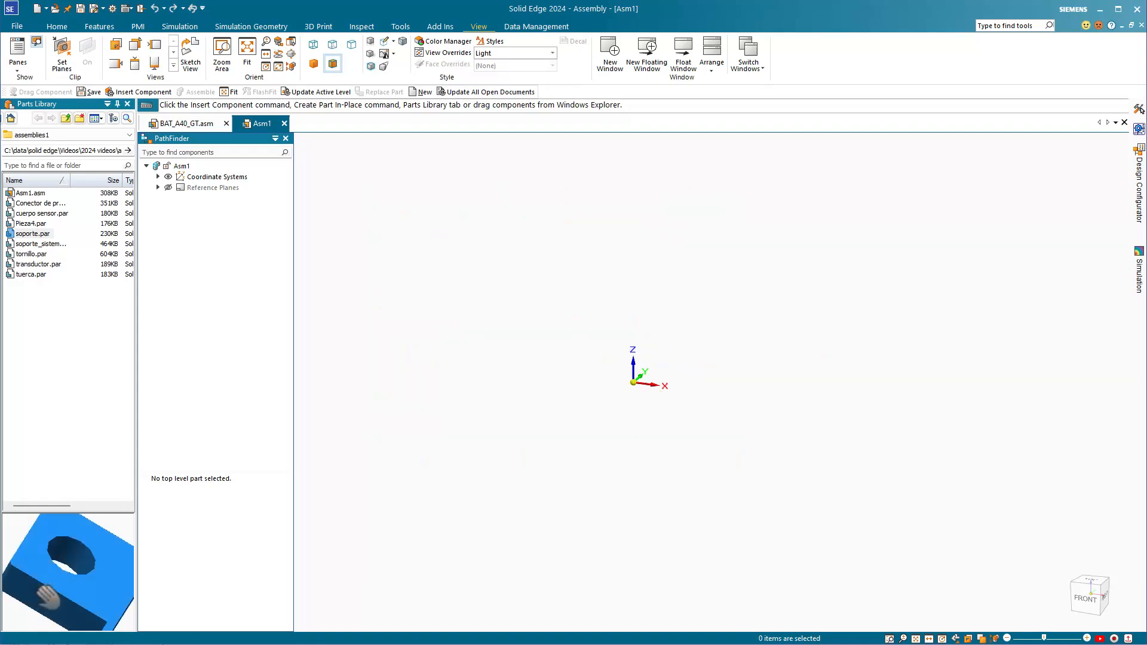
pyautogui.click(30, 233)
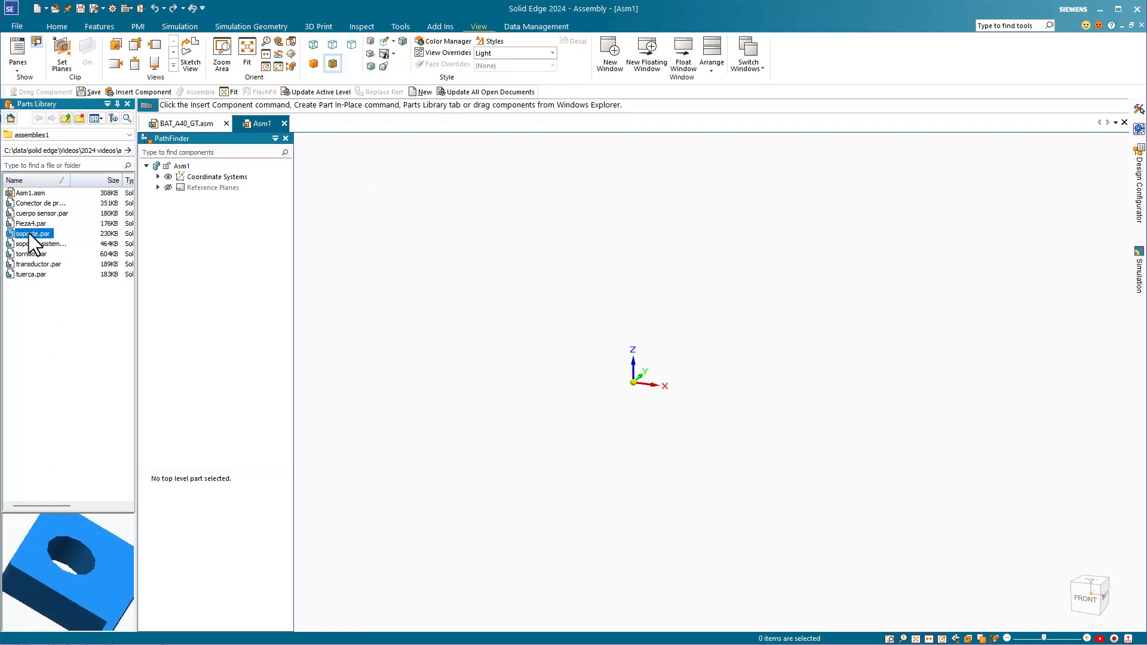
# Drag soporte.par into the empty assembly, then preview transductor.par
pyautogui.moveTo(33, 232); pyautogui.dragTo(545, 307)
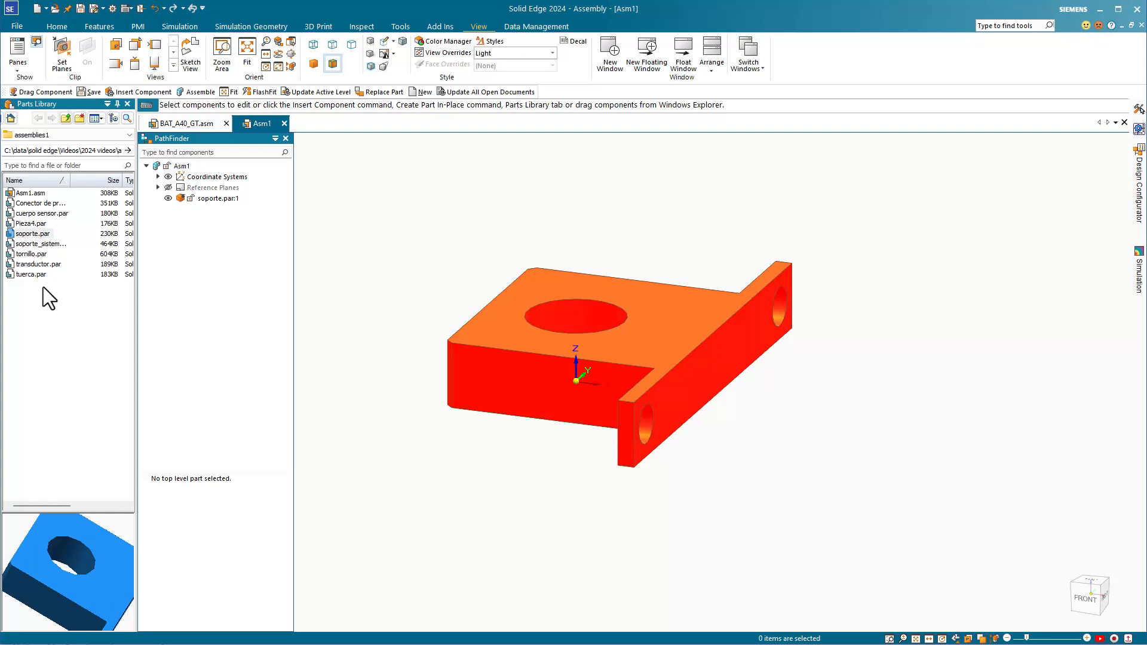
pyautogui.moveTo(39, 254)
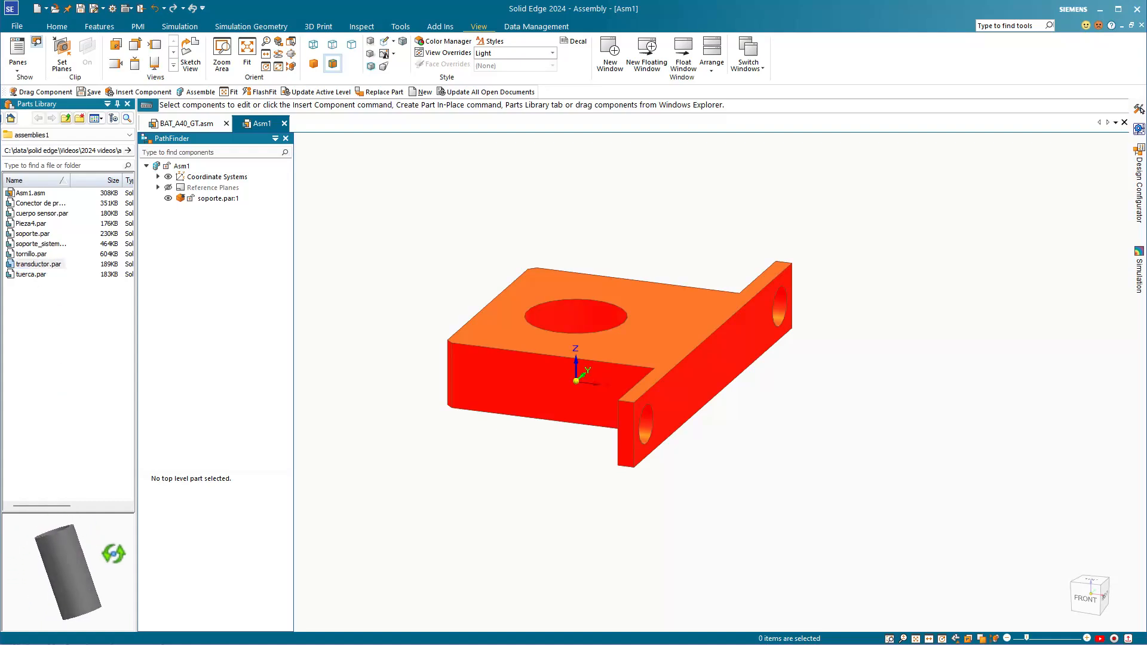
pyautogui.click(38, 264)
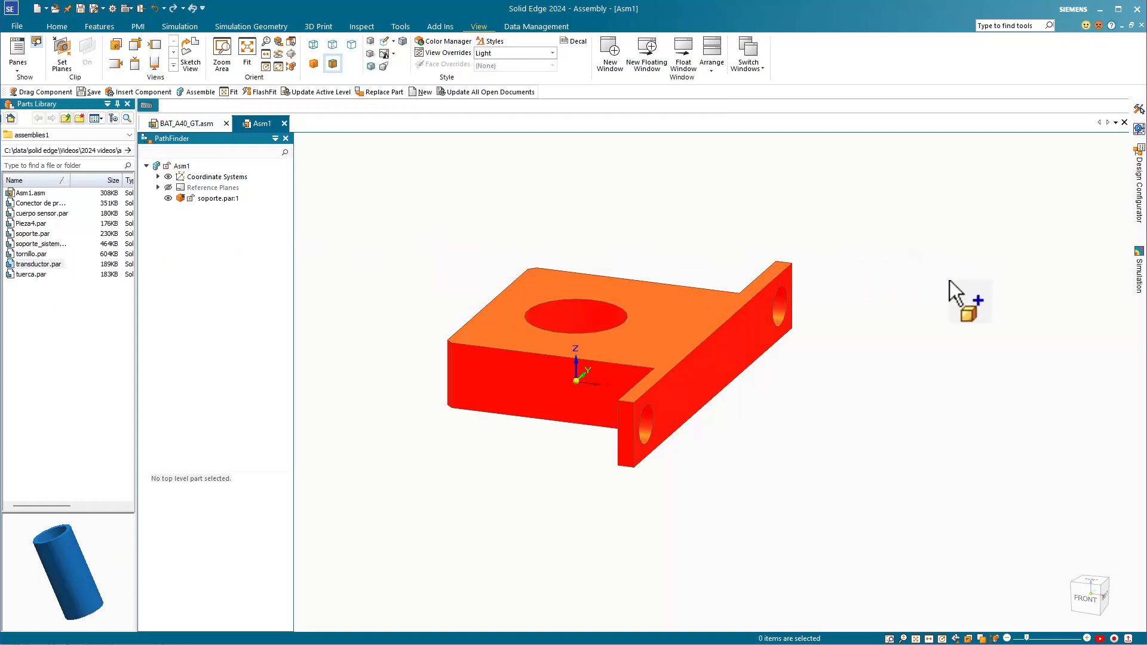
# Place the transductor.par cylinder into Asm1 and return to the Home tab
pyautogui.click(263, 91)
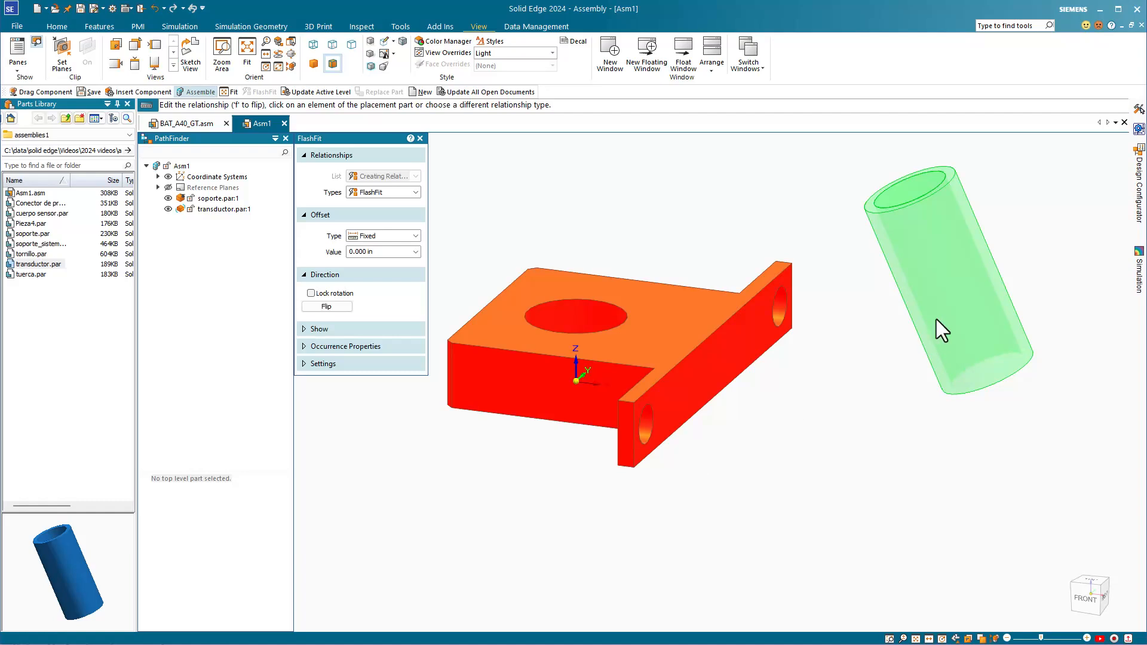
pyautogui.moveTo(959, 314)
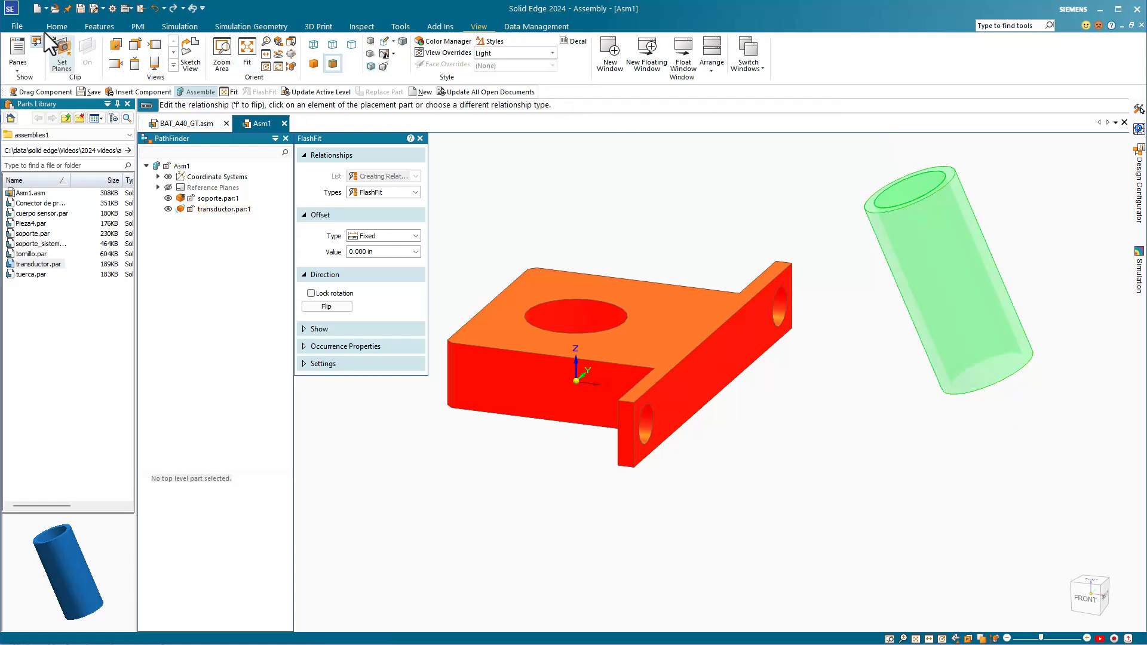
pyautogui.click(59, 28)
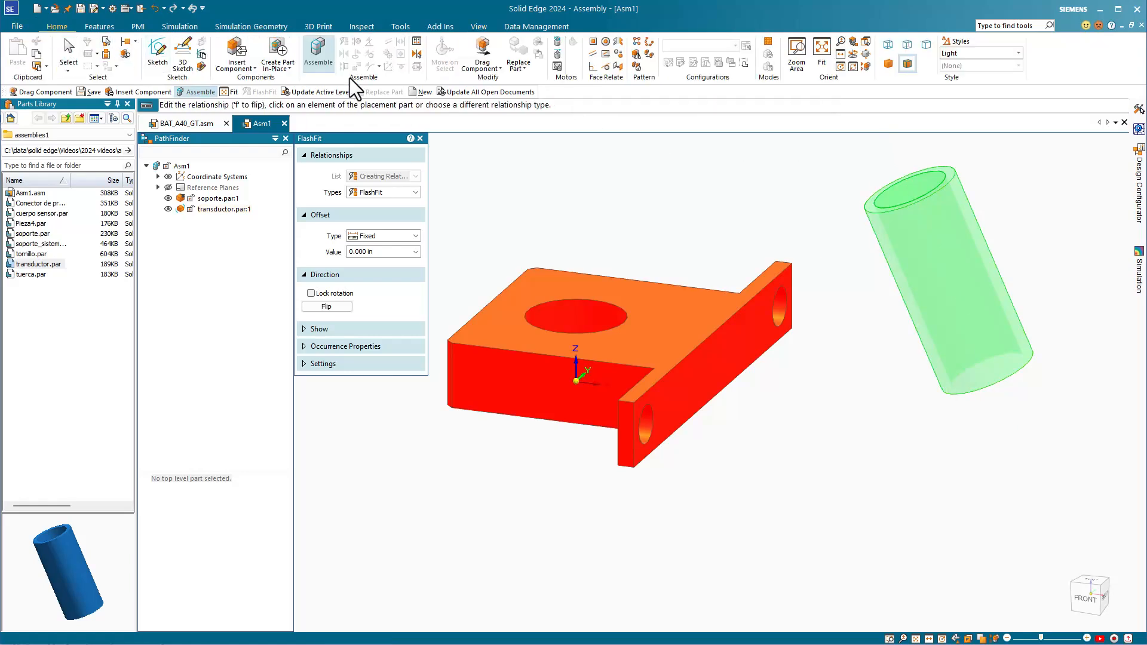
pyautogui.moveTo(318, 54)
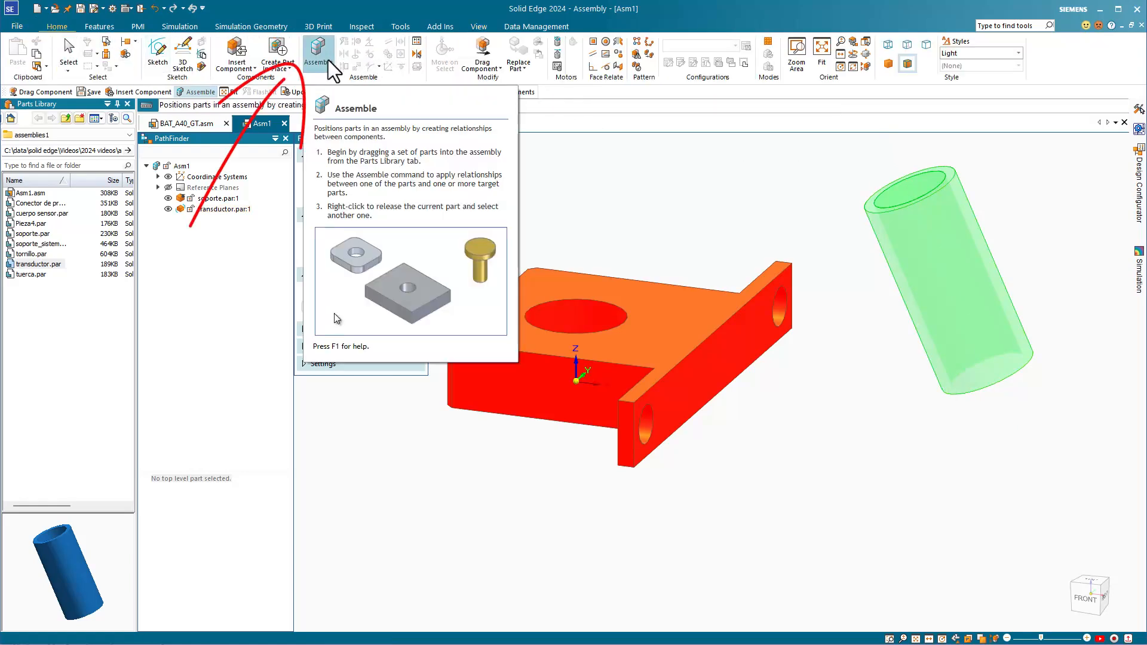
pyautogui.click(318, 49)
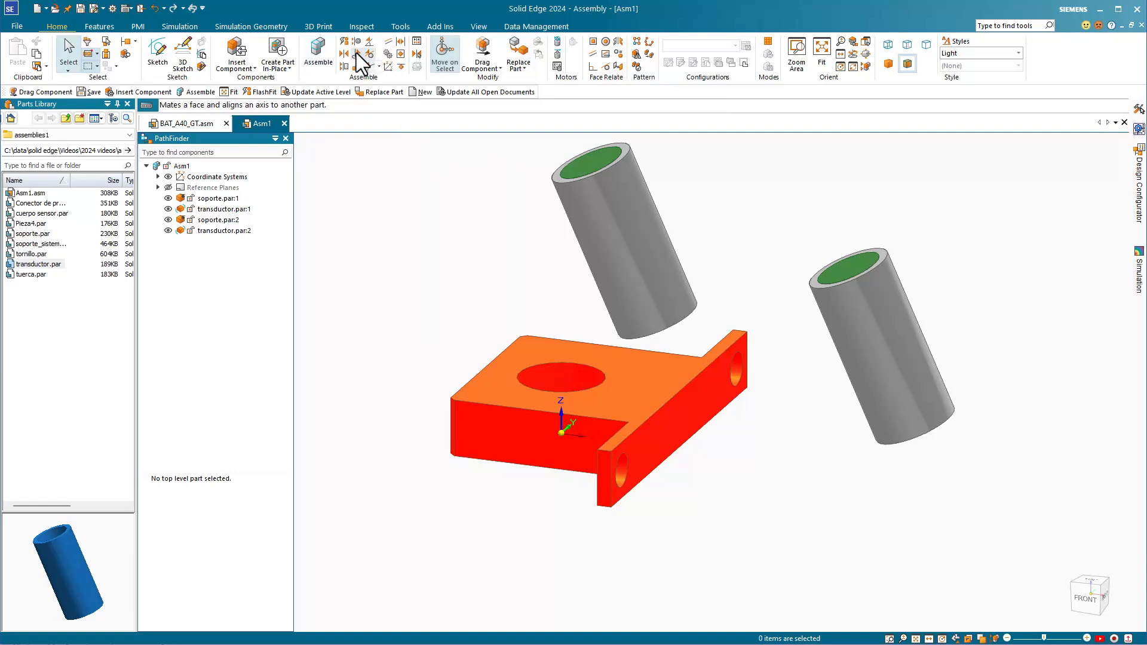
pyautogui.moveTo(365, 69)
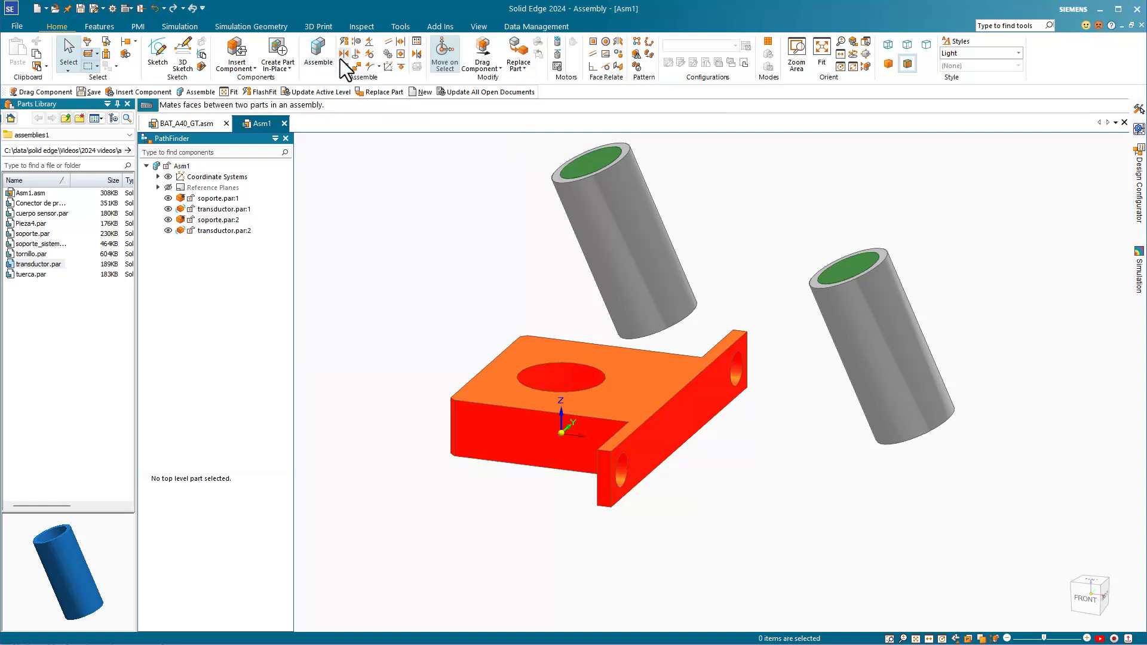
pyautogui.moveTo(337, 54)
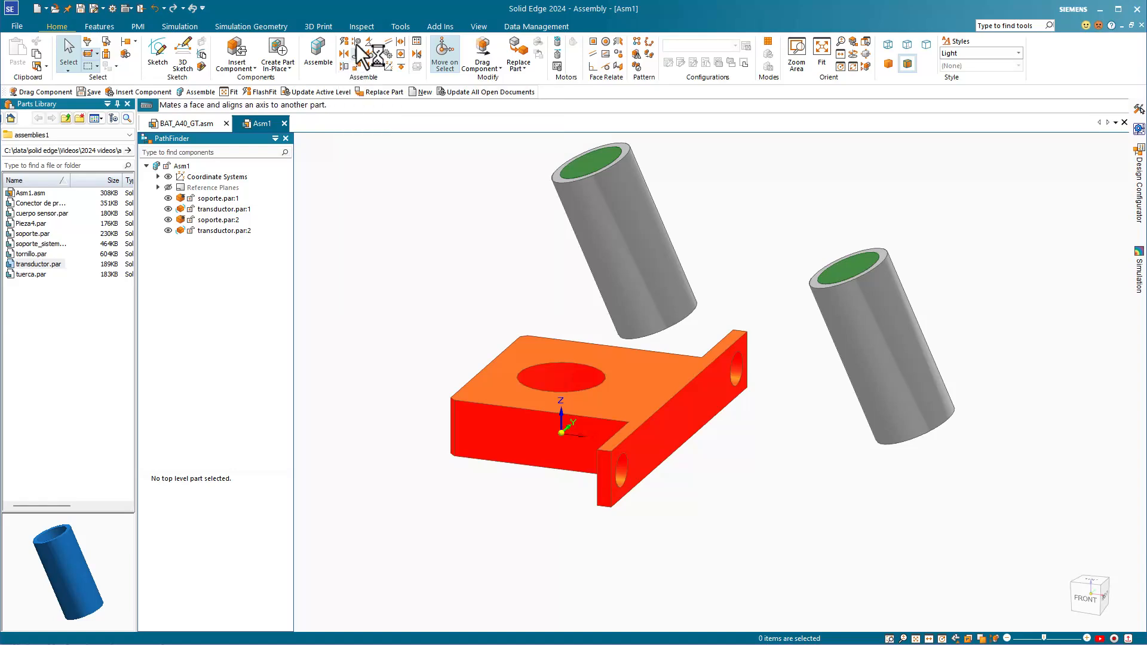
pyautogui.moveTo(360, 53)
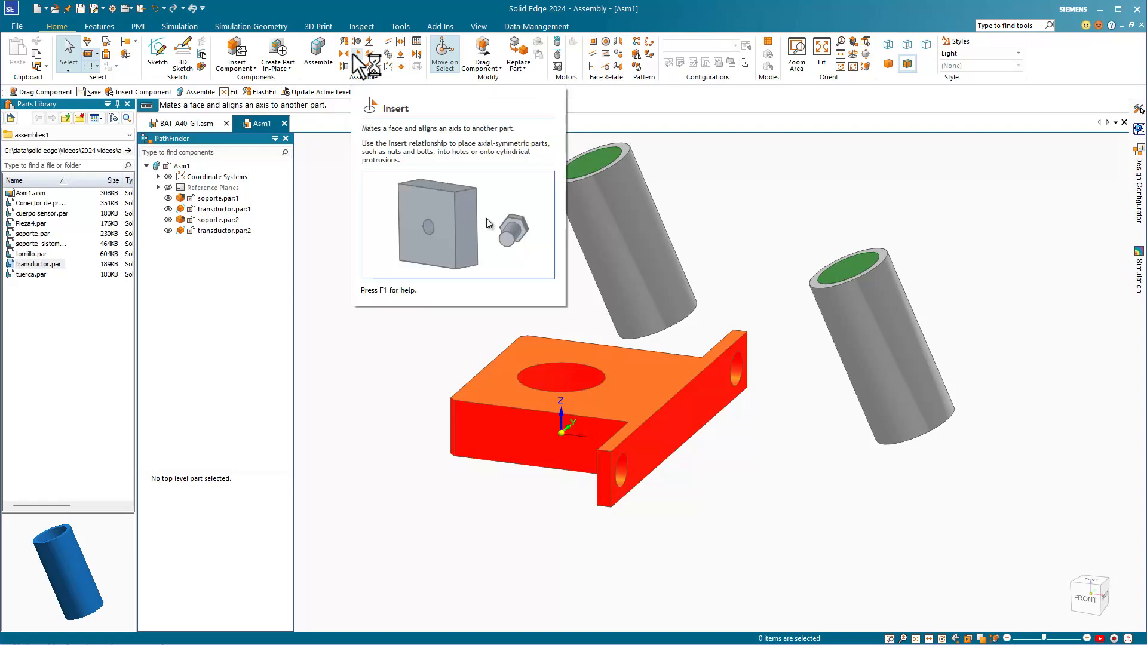
pyautogui.moveTo(374, 144)
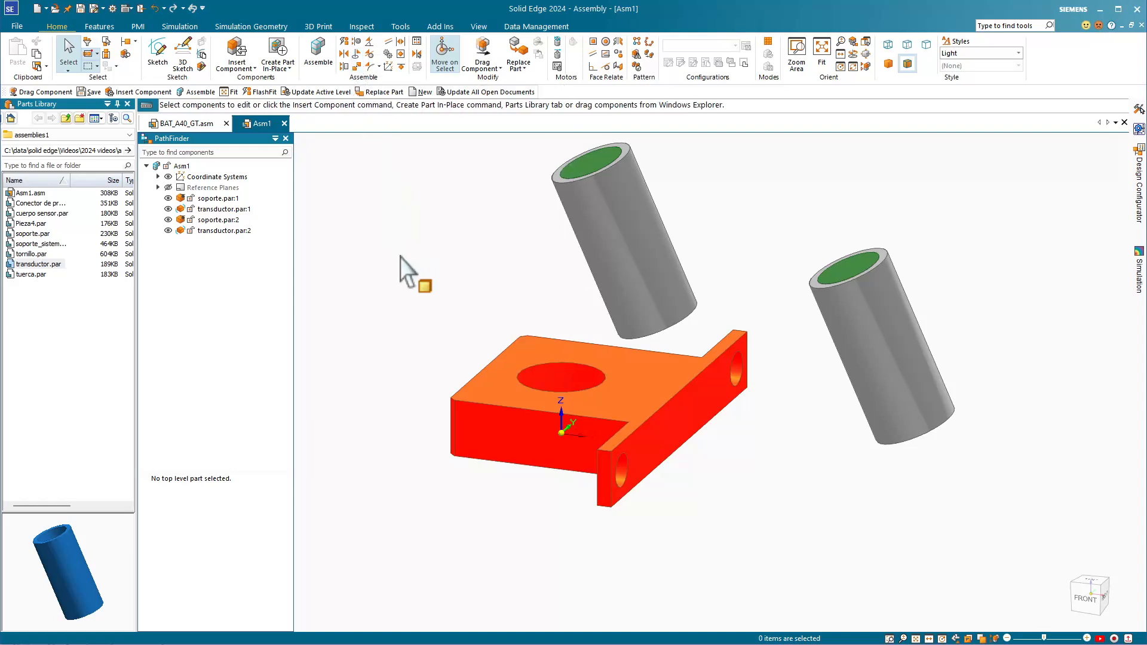
pyautogui.moveTo(517, 320)
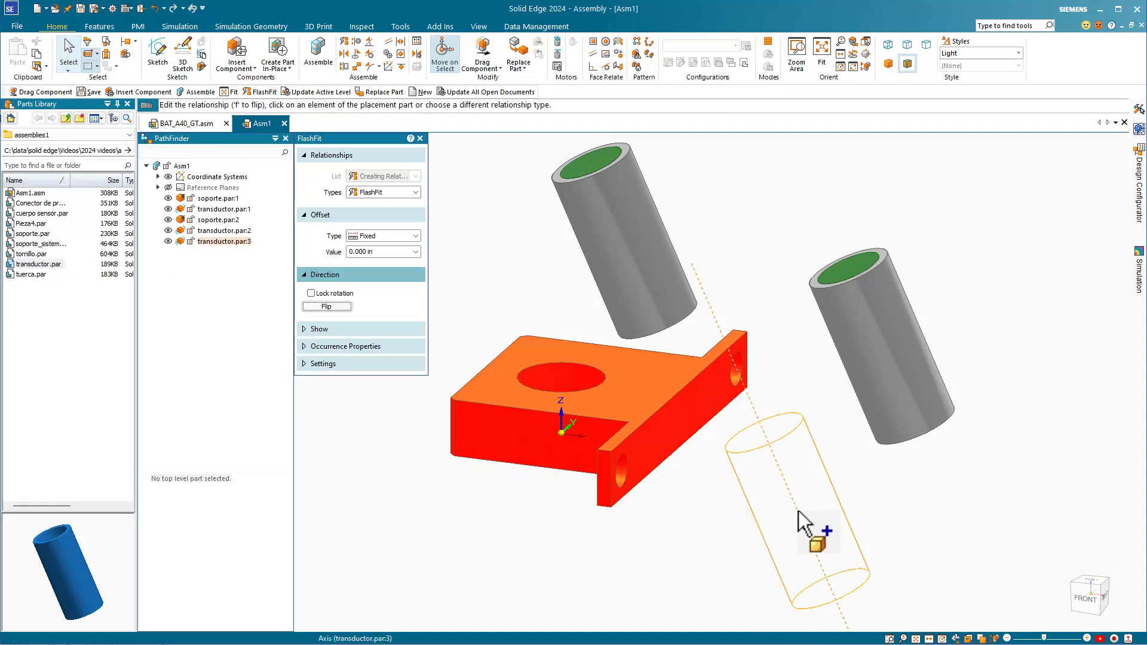
# Align the third transducer's cylindrical face axially with the bracket hole
pyautogui.click(799, 527)
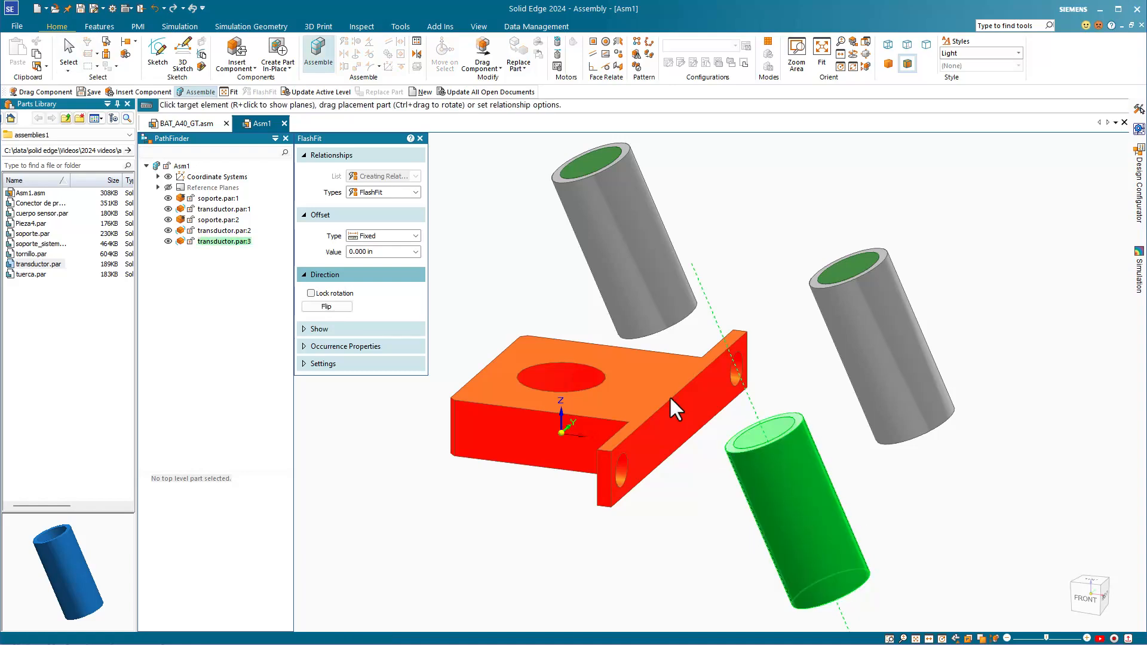
pyautogui.moveTo(564, 390)
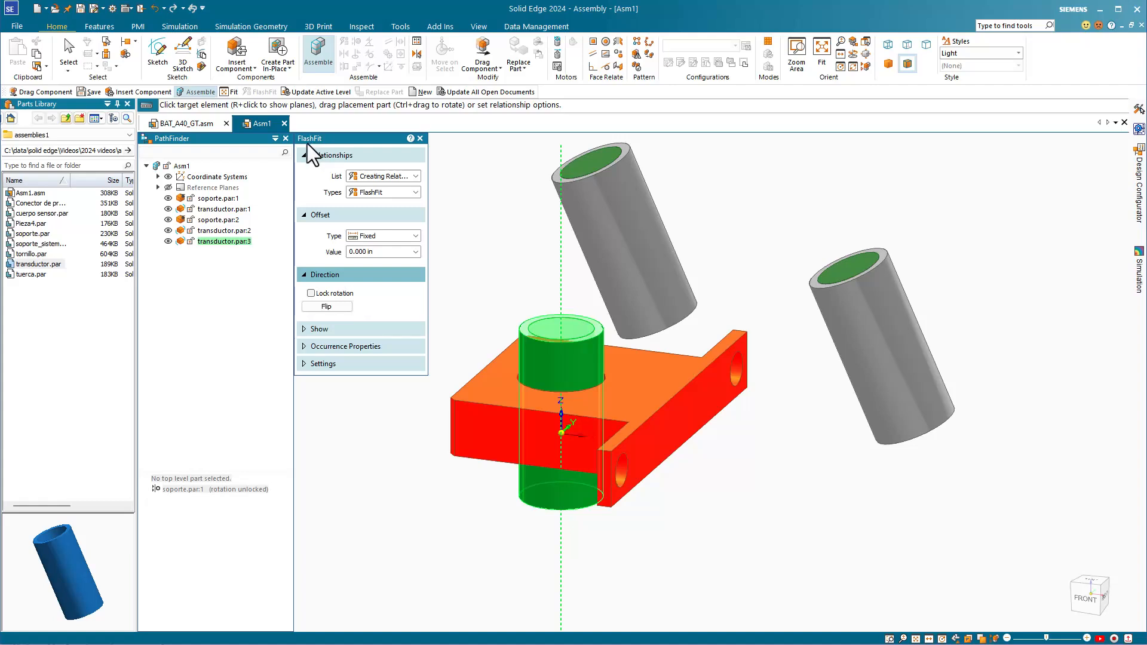
pyautogui.moveTo(353, 51)
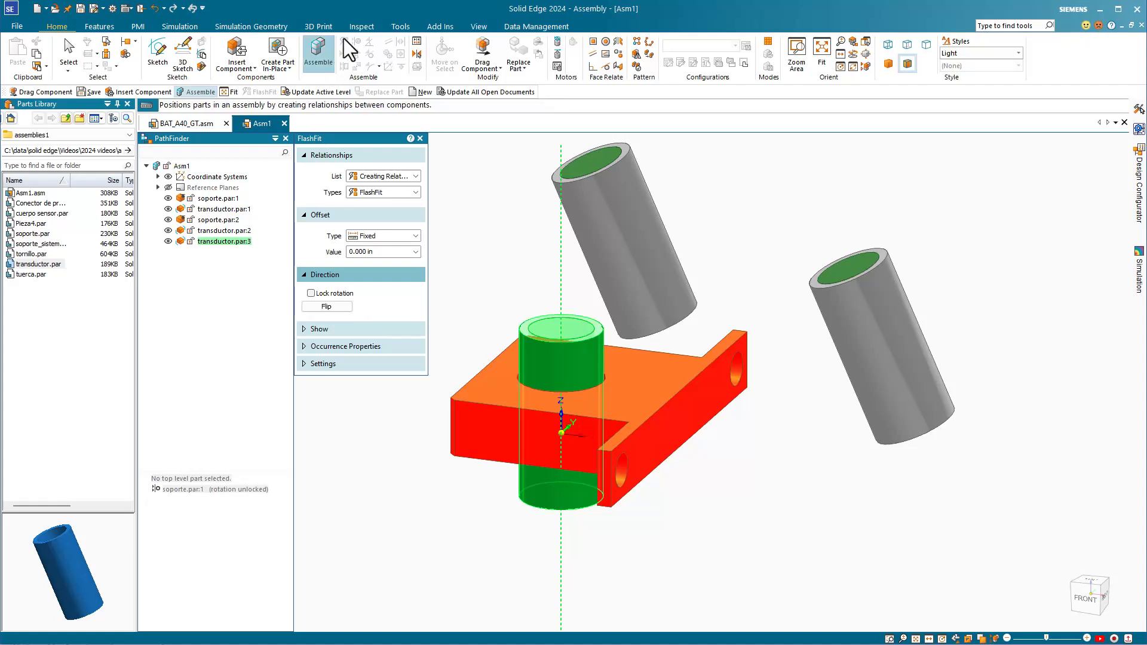
pyautogui.moveTo(350, 51)
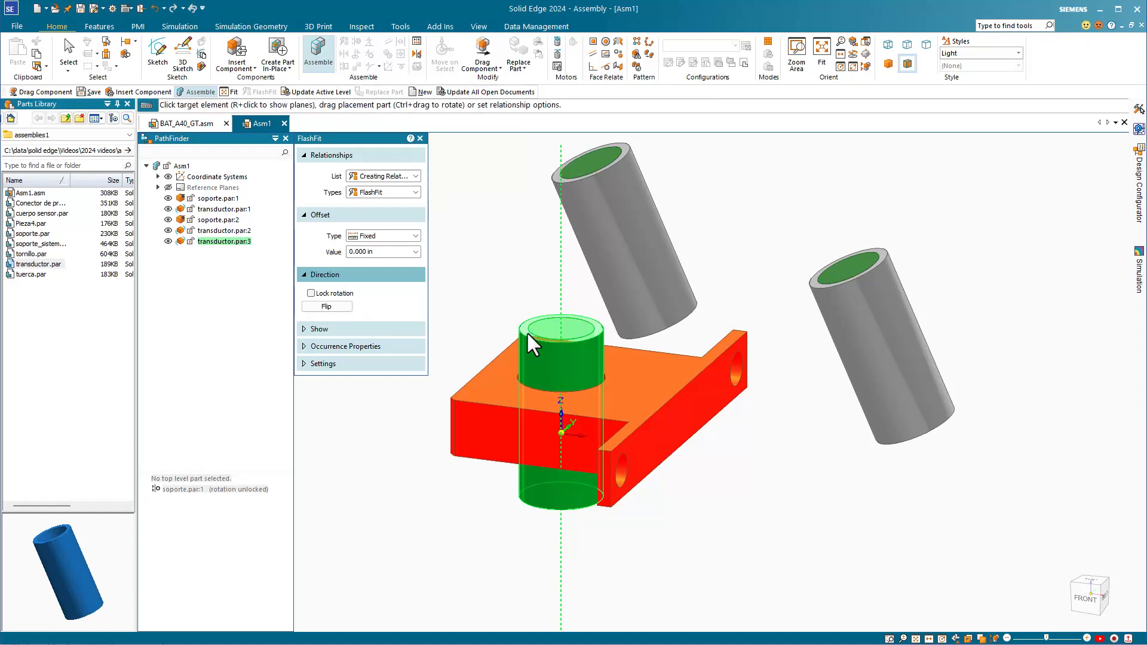
pyautogui.moveTo(500, 328)
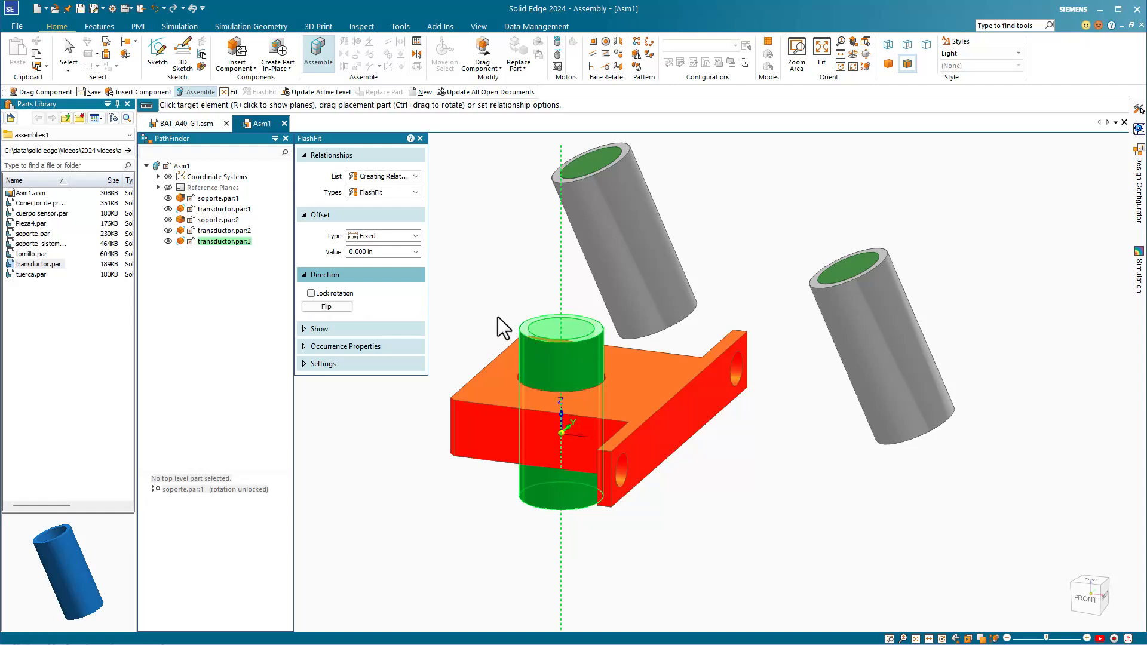
pyautogui.moveTo(531, 349)
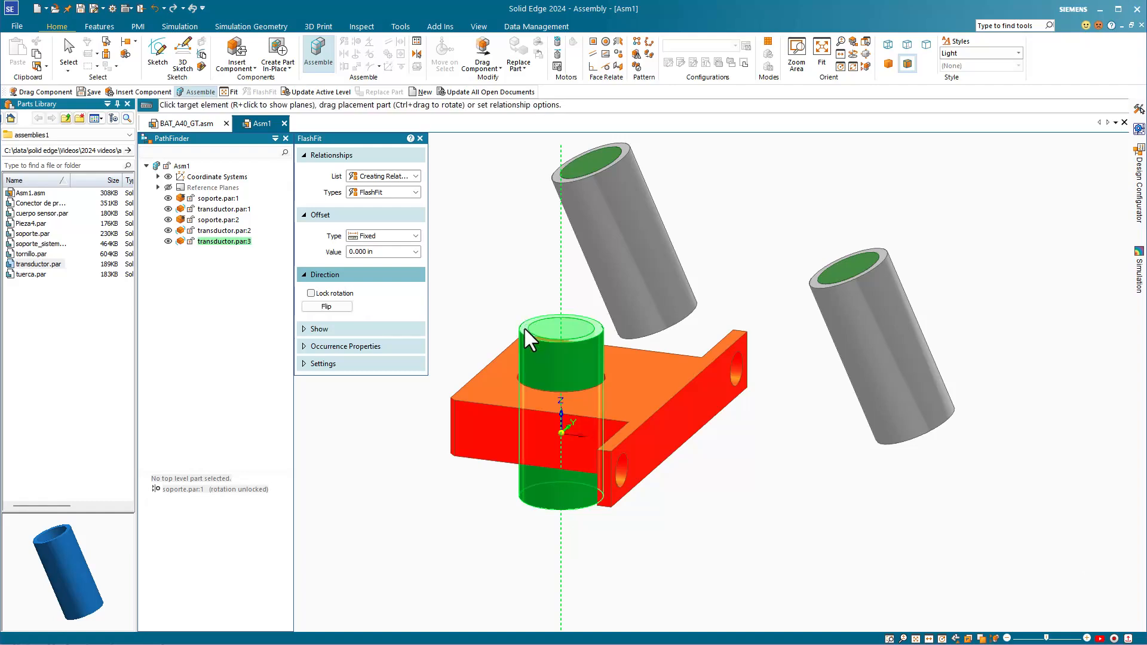
pyautogui.moveTo(499, 400)
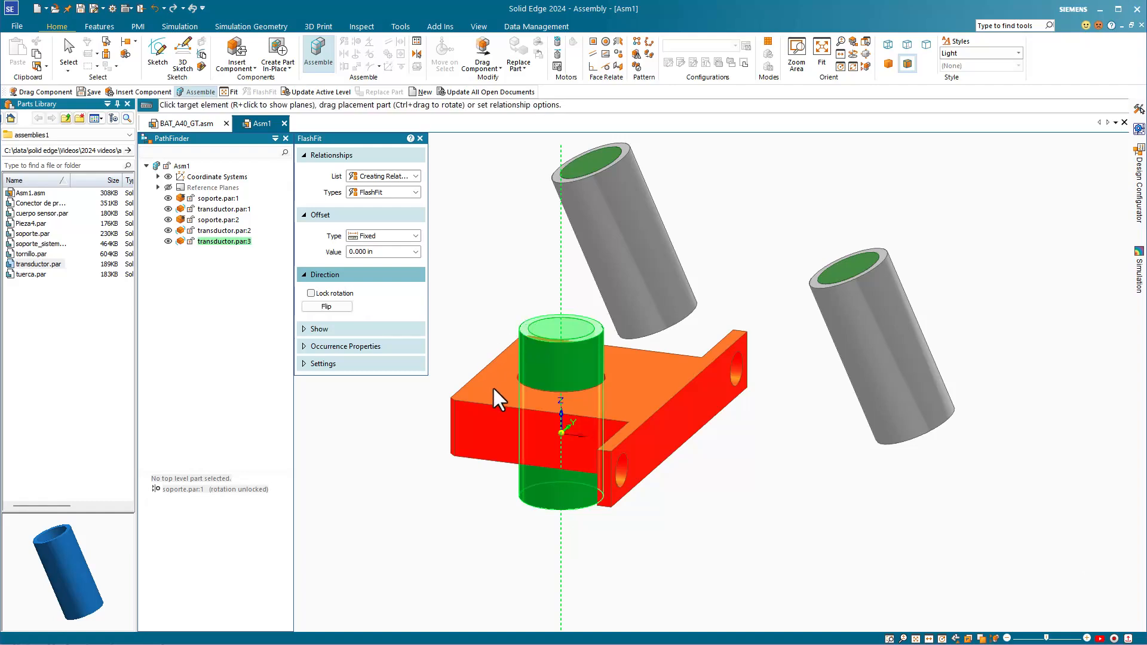
pyautogui.moveTo(452, 436)
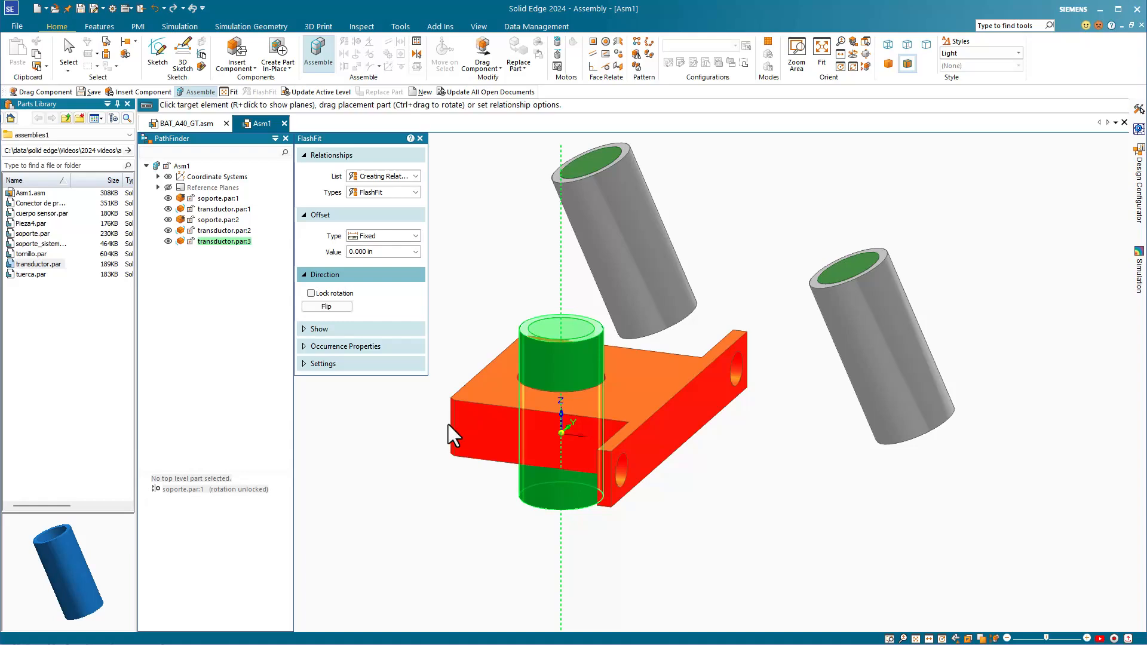
pyautogui.moveTo(463, 246)
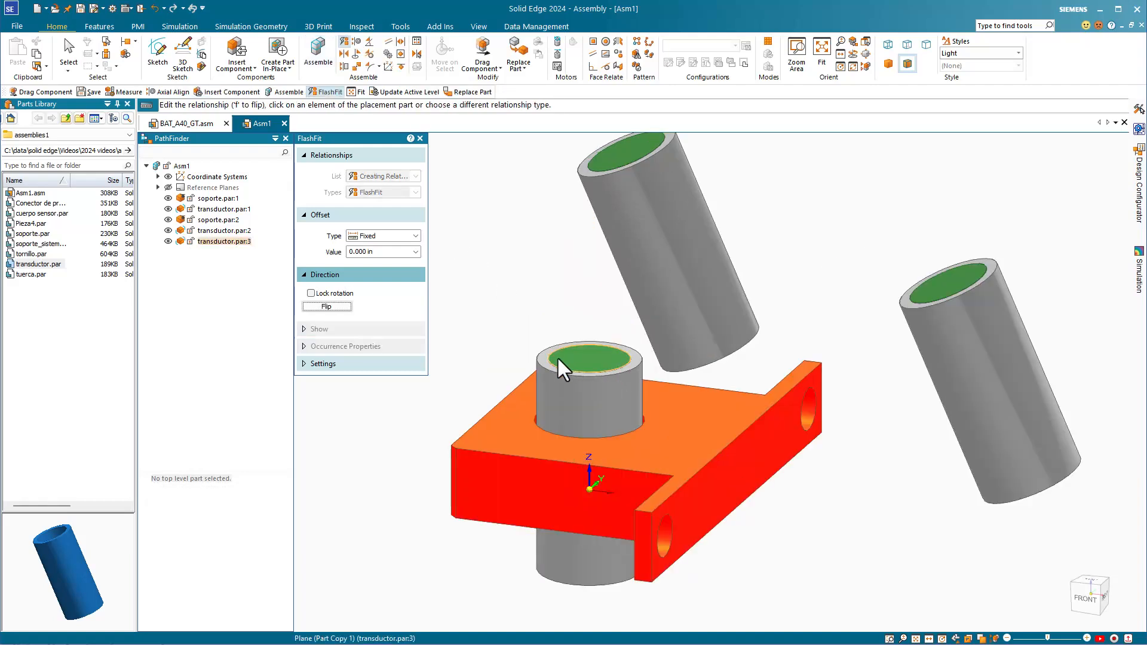
# Mate the transducer end face to the bracket top at -0.500 in, rotation locked
pyautogui.click(564, 362)
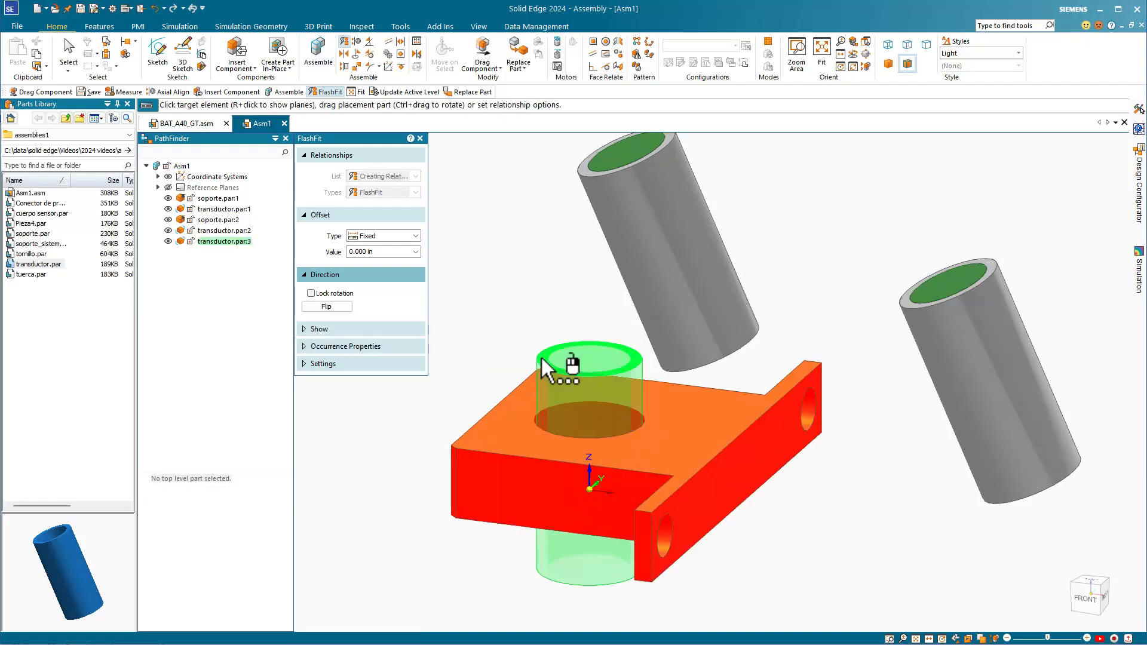
pyautogui.click(562, 365)
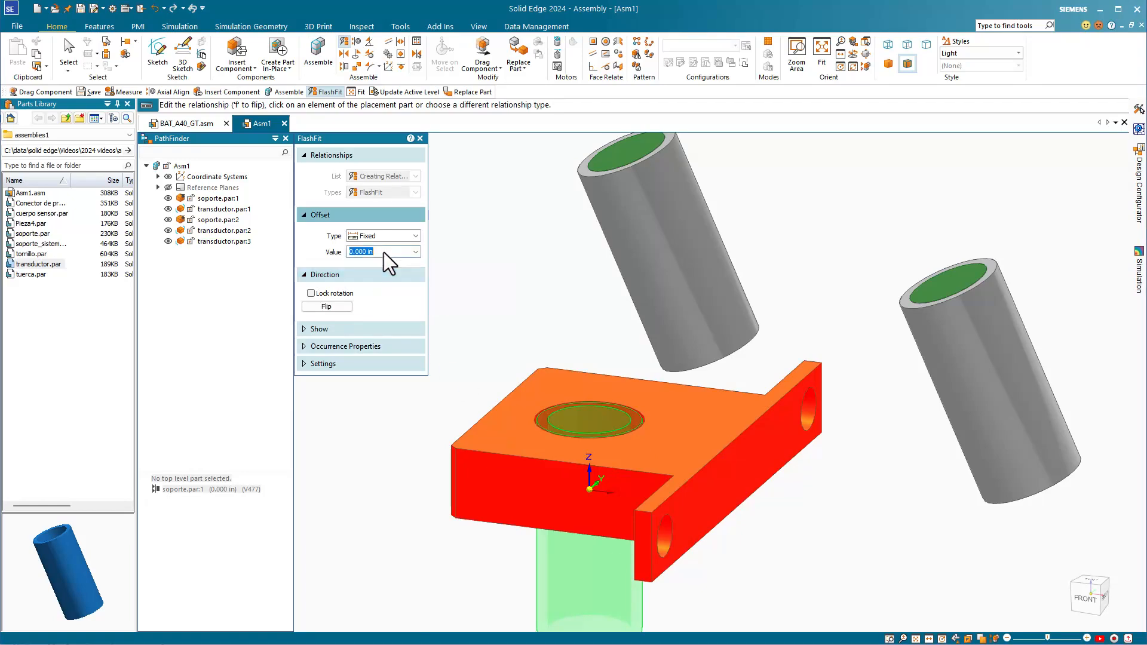
pyautogui.write('.5')
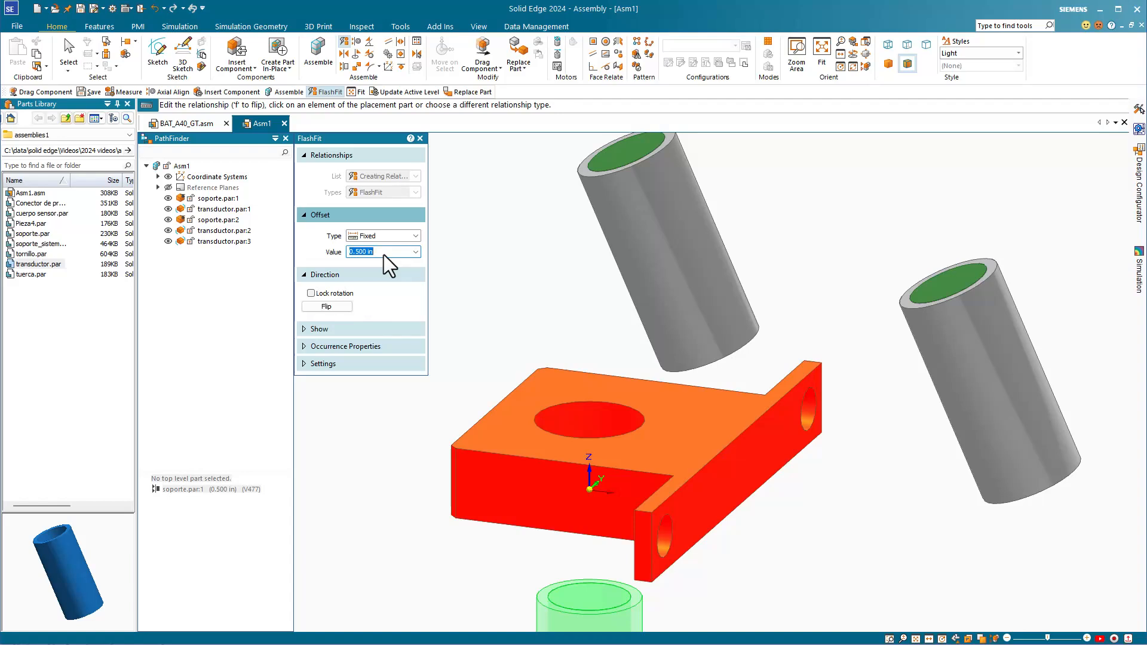
pyautogui.write('-0.500 in')
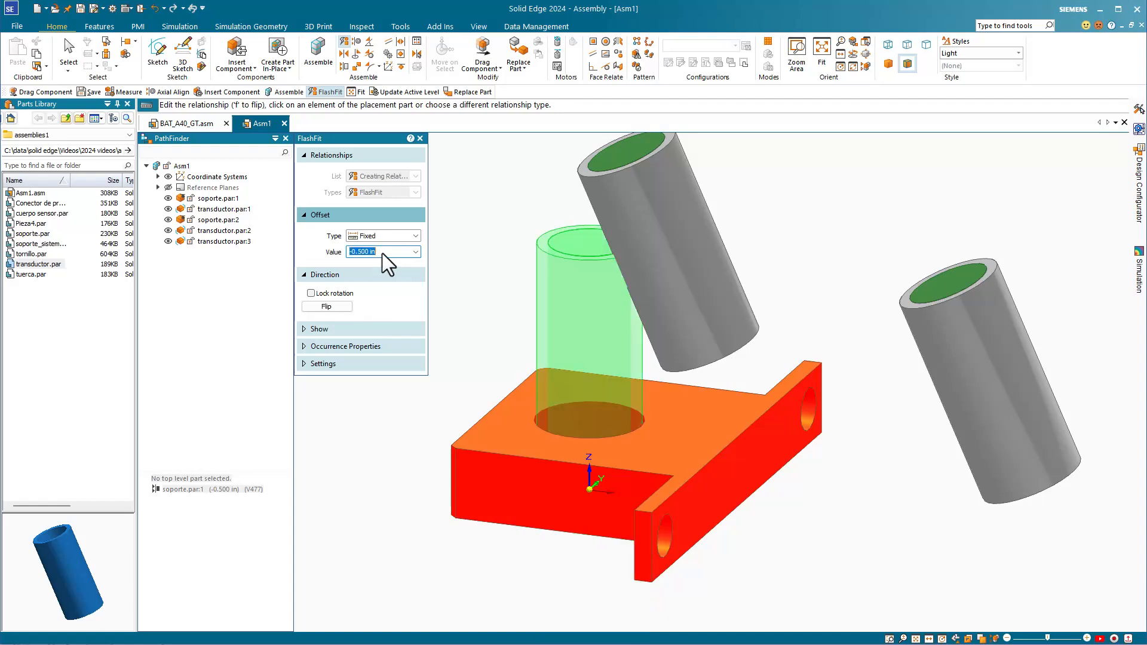
pyautogui.moveTo(480, 254)
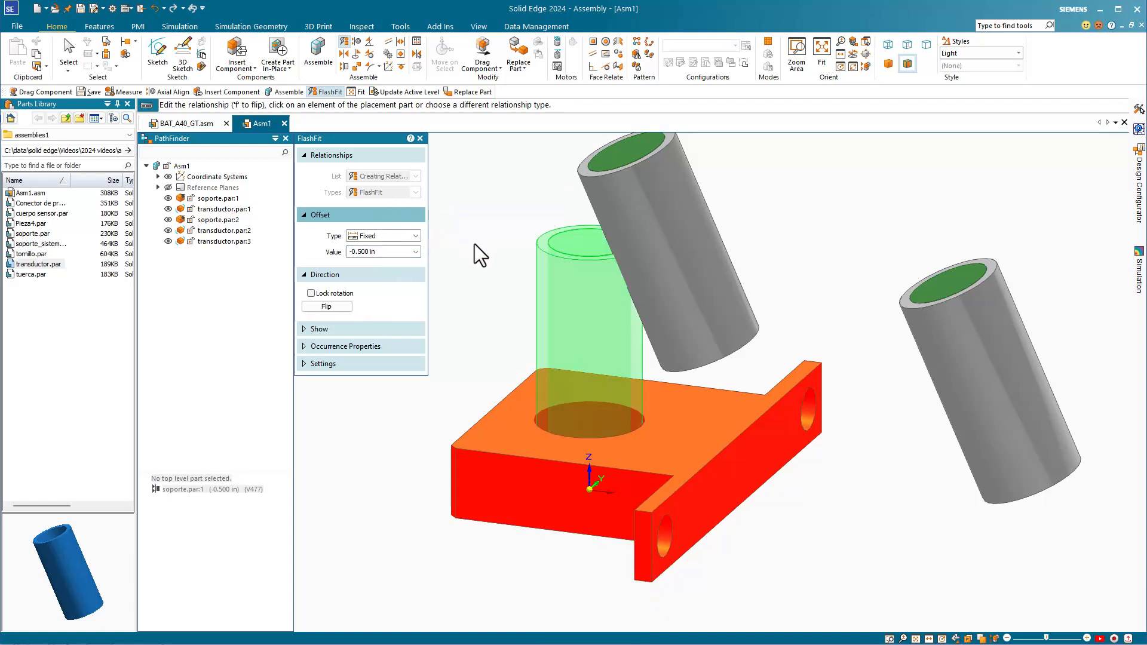
pyautogui.moveTo(311, 294)
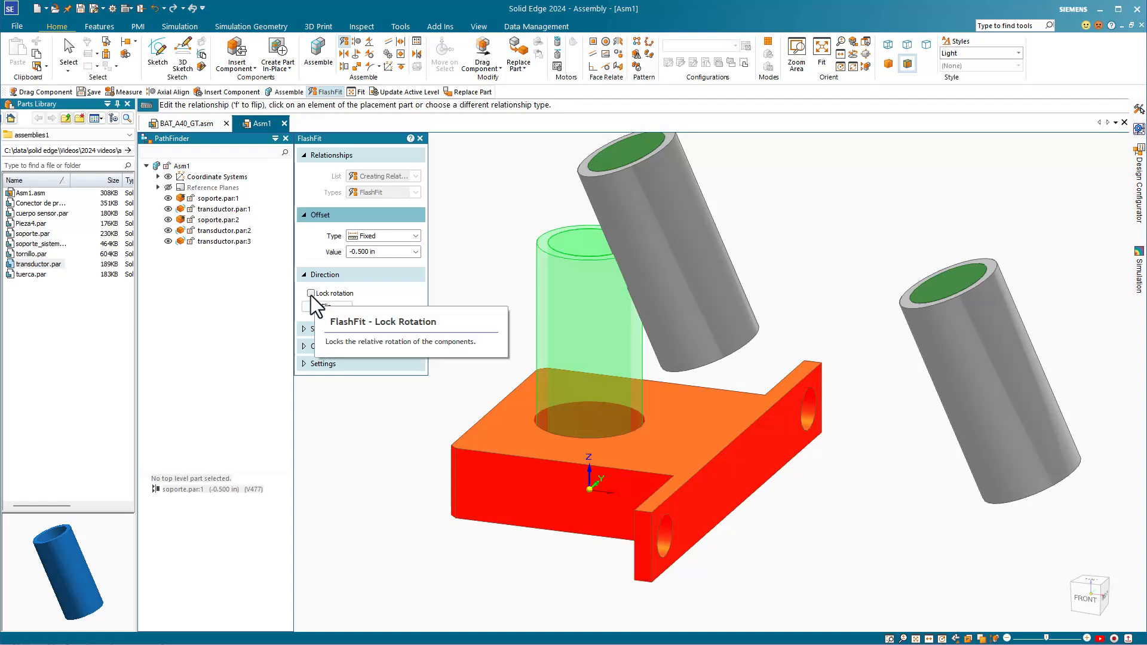
pyautogui.click(310, 294)
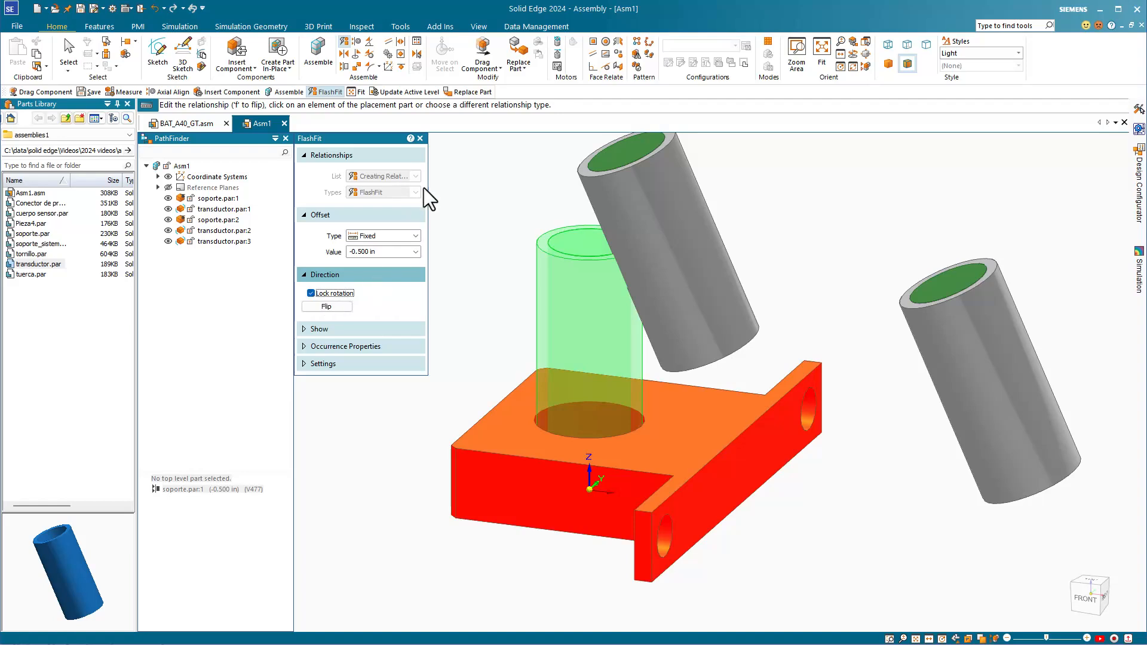
pyautogui.moveTo(420, 138)
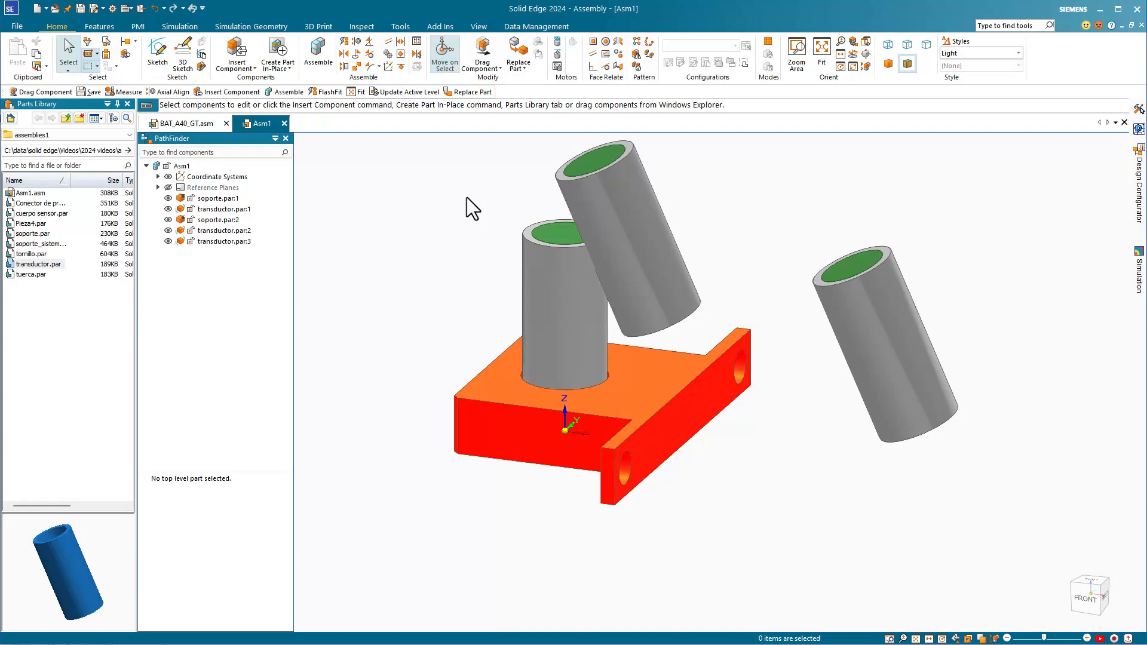
pyautogui.moveTo(218, 243)
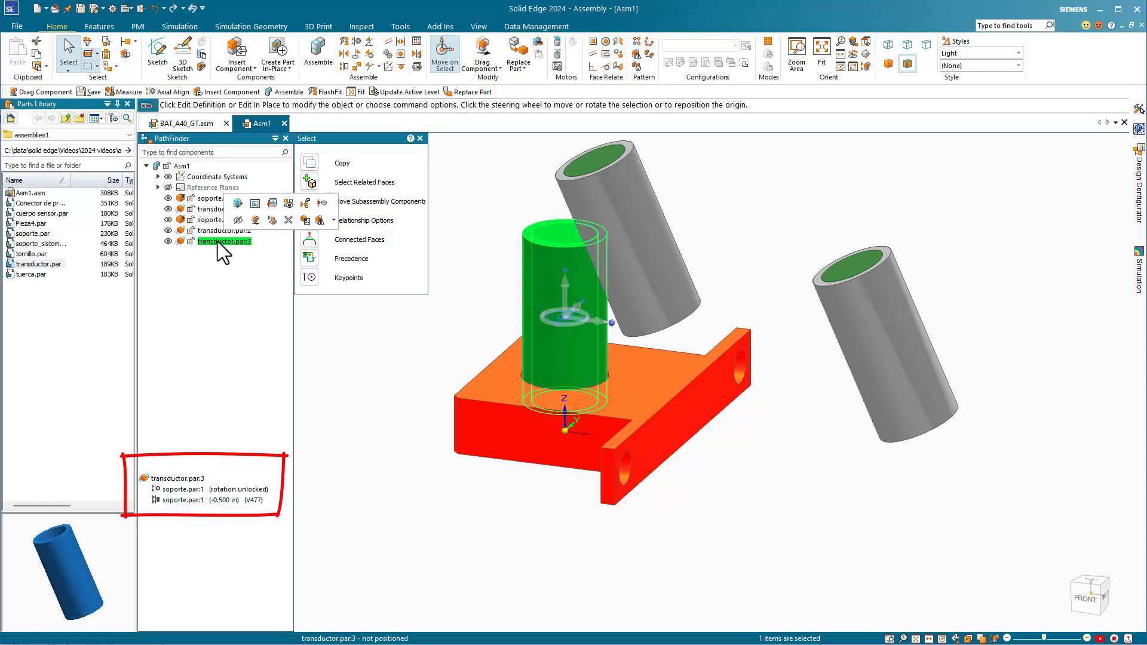
# Edit transducer.par:3's Axial Align relationship to lock rotation
pyautogui.click(182, 500)
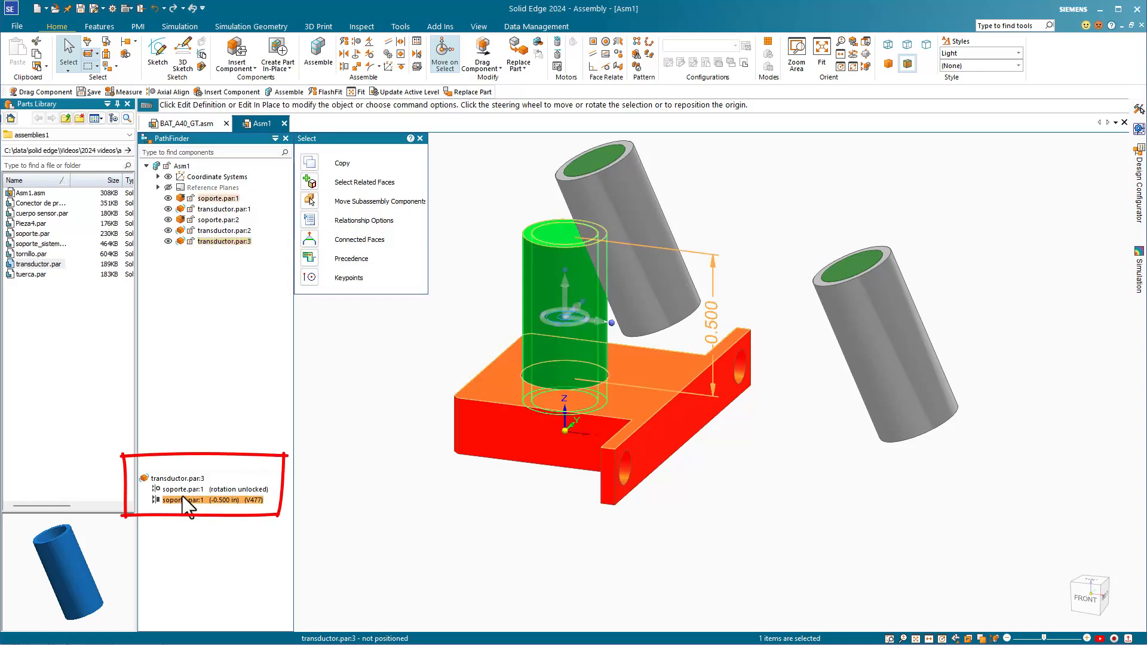
pyautogui.click(197, 490)
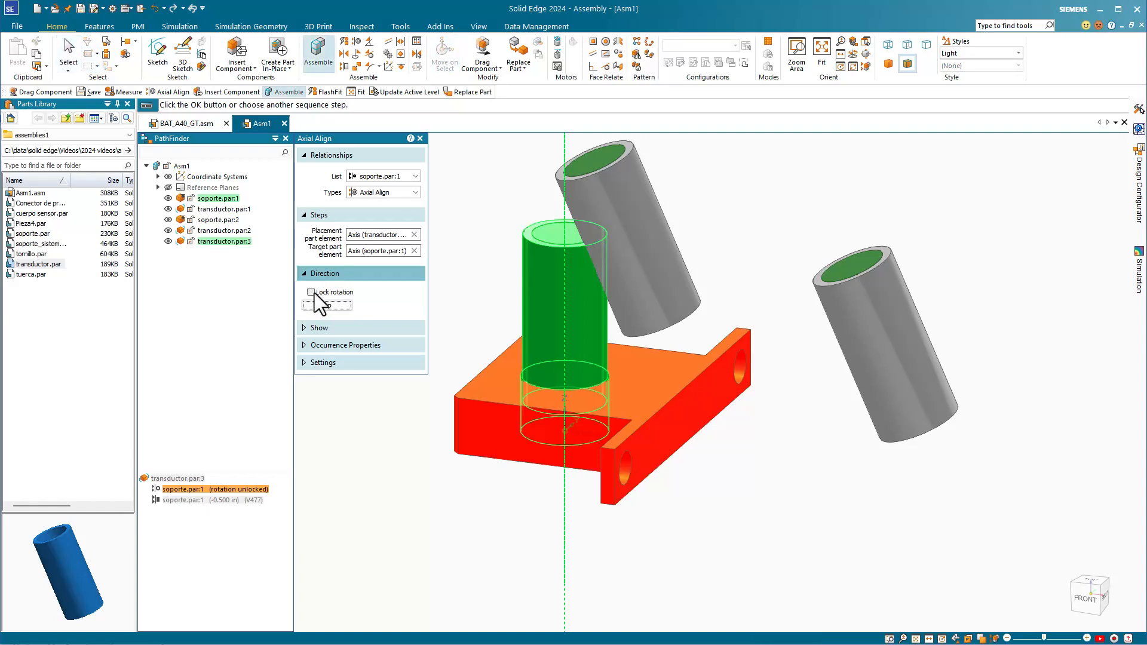
pyautogui.click(311, 292)
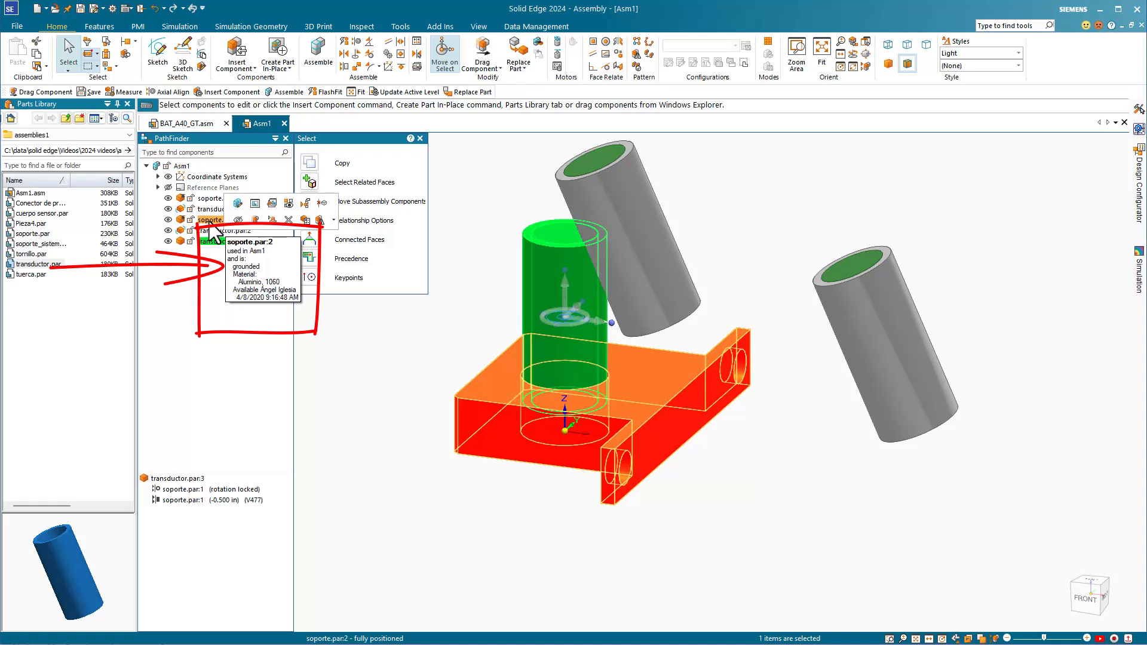
# Inspect soporte.par:2's grounded status in PathFinder
pyautogui.click(224, 240)
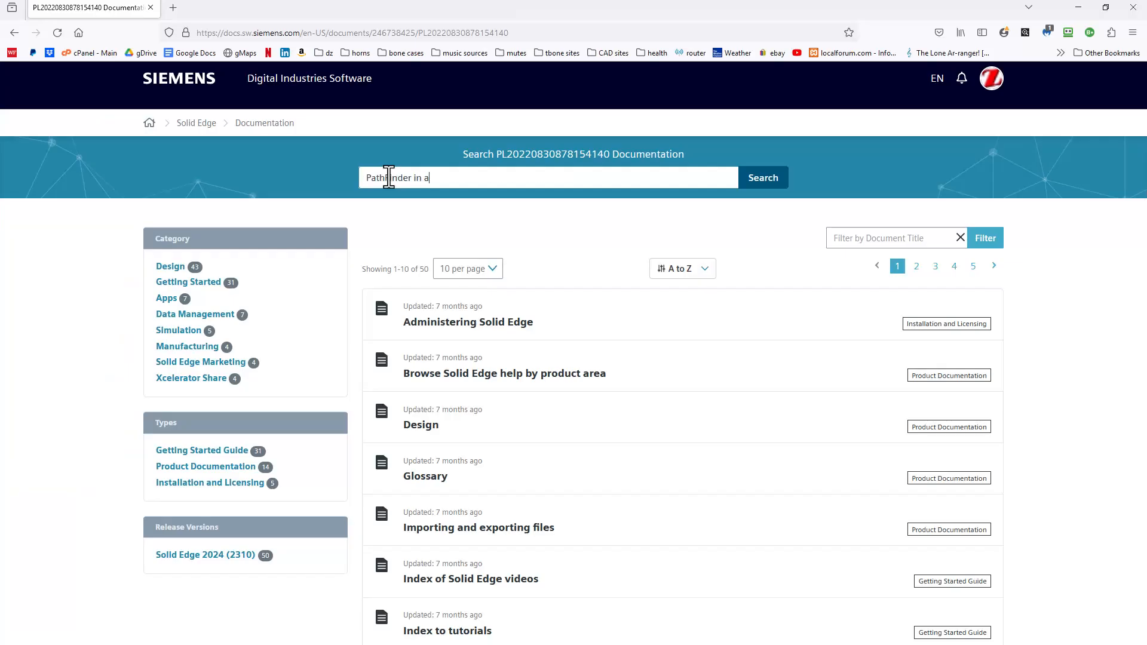
# Search the documentation for PathFinder and scroll to the component status symbols
pyautogui.click(763, 177)
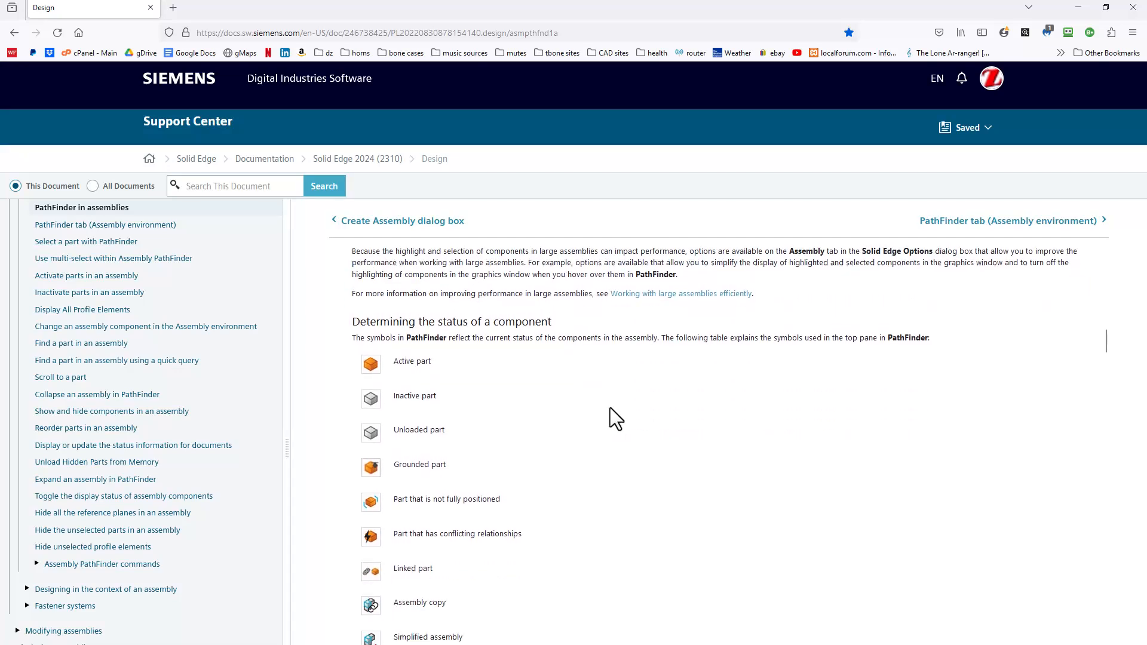
pyautogui.scroll(-3)
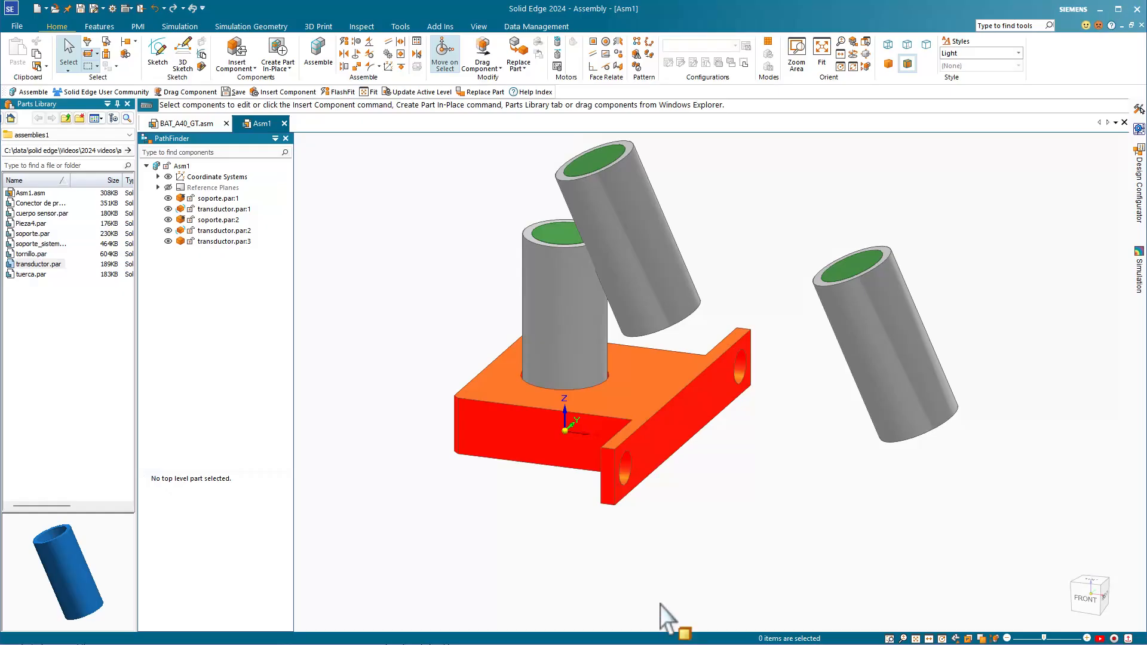
# Check transducer.par:3 is fully positioned and transducer.par:2 is not, then open transducer.par
pyautogui.click(224, 242)
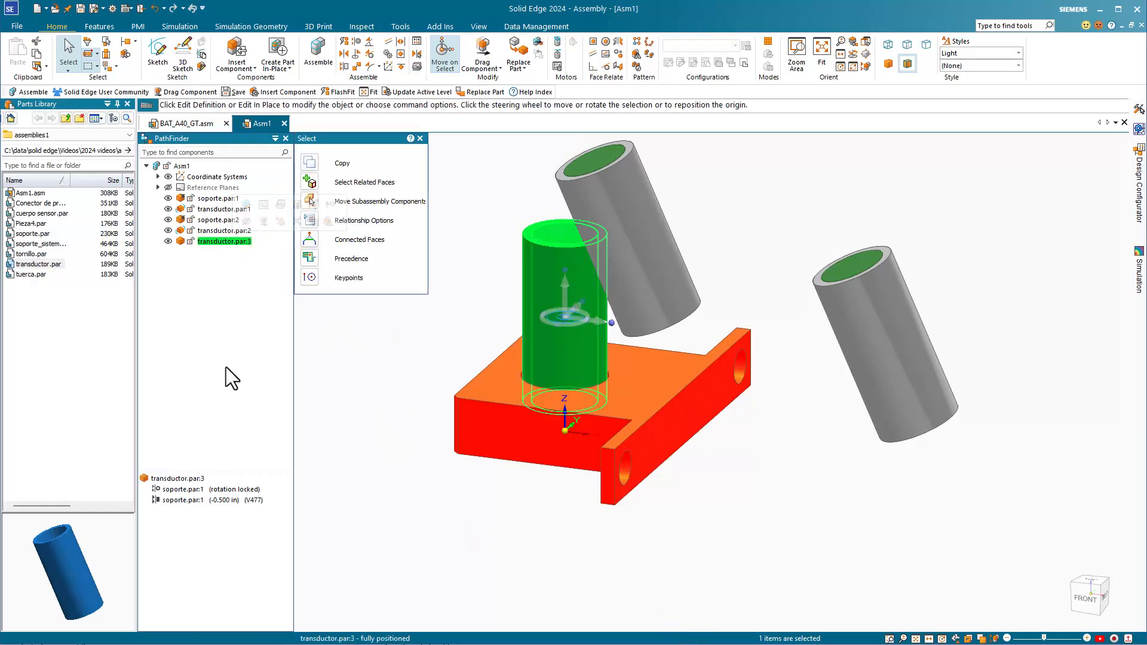
pyautogui.click(223, 231)
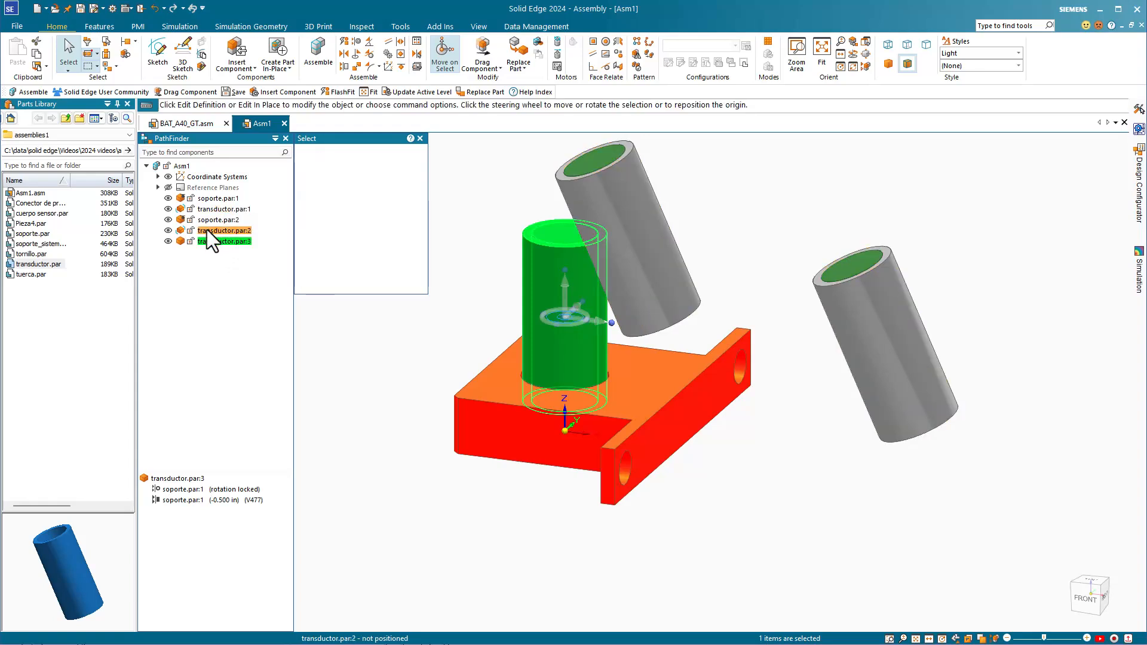
pyautogui.rightClick(215, 241)
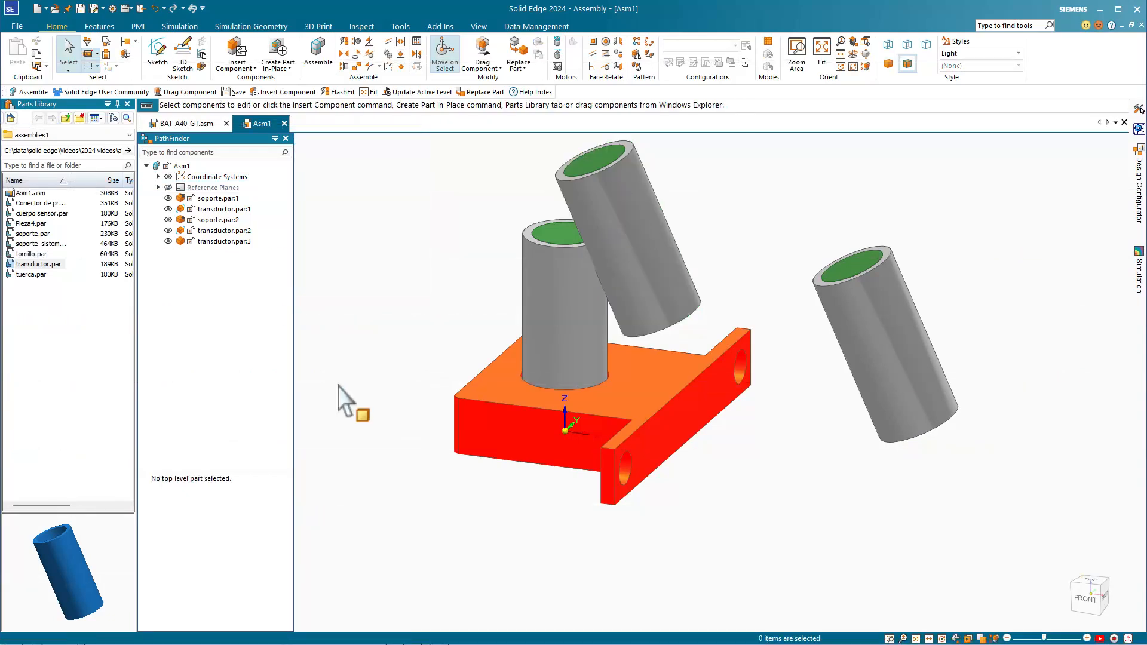
pyautogui.moveTo(825, 488)
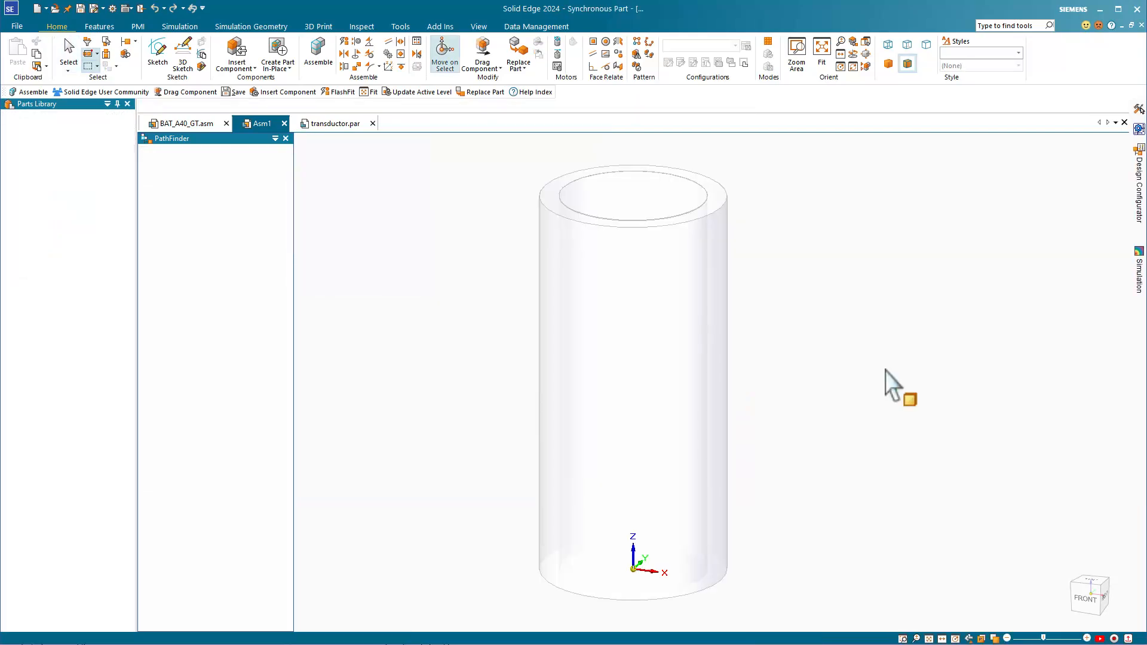
# Return from the transducer part tab to Asm1, triggering the assembly save prompt
pyautogui.click(334, 123)
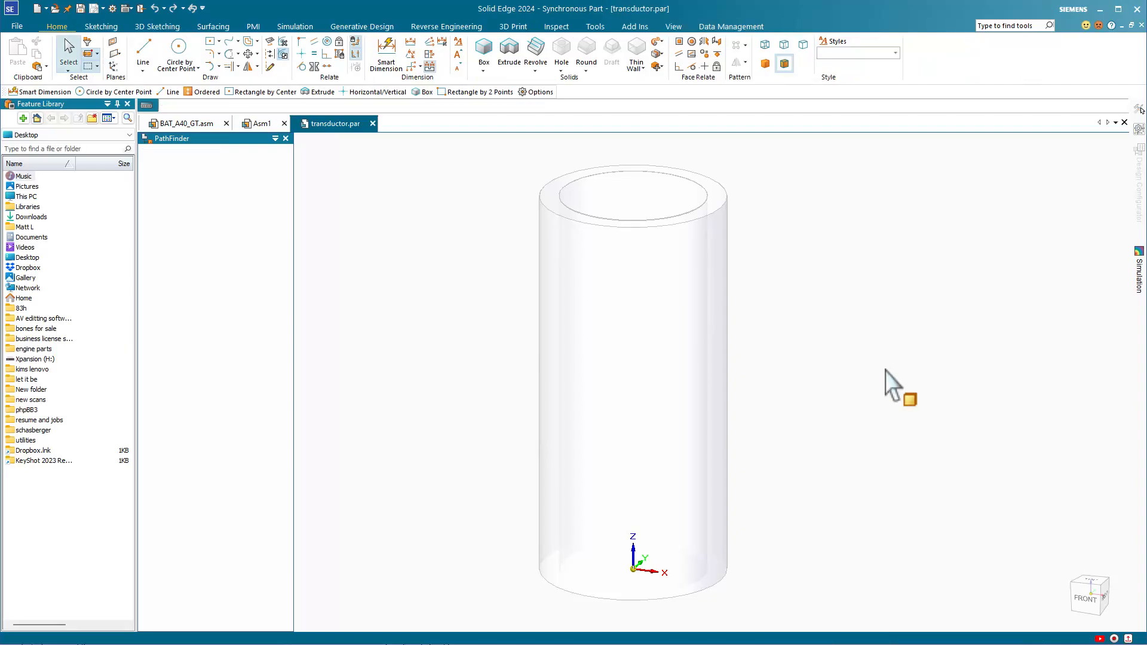
pyautogui.click(262, 124)
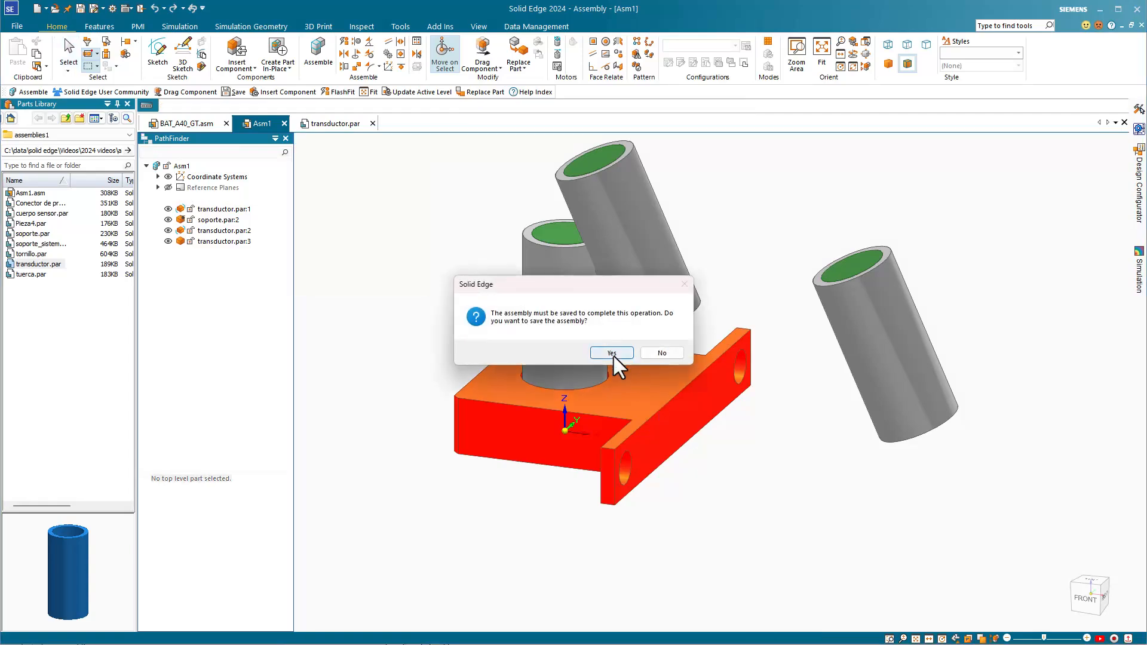
# Save the assembly as Asm2.asm, edit soporte.par in place, and return to the assembly
pyautogui.click(611, 352)
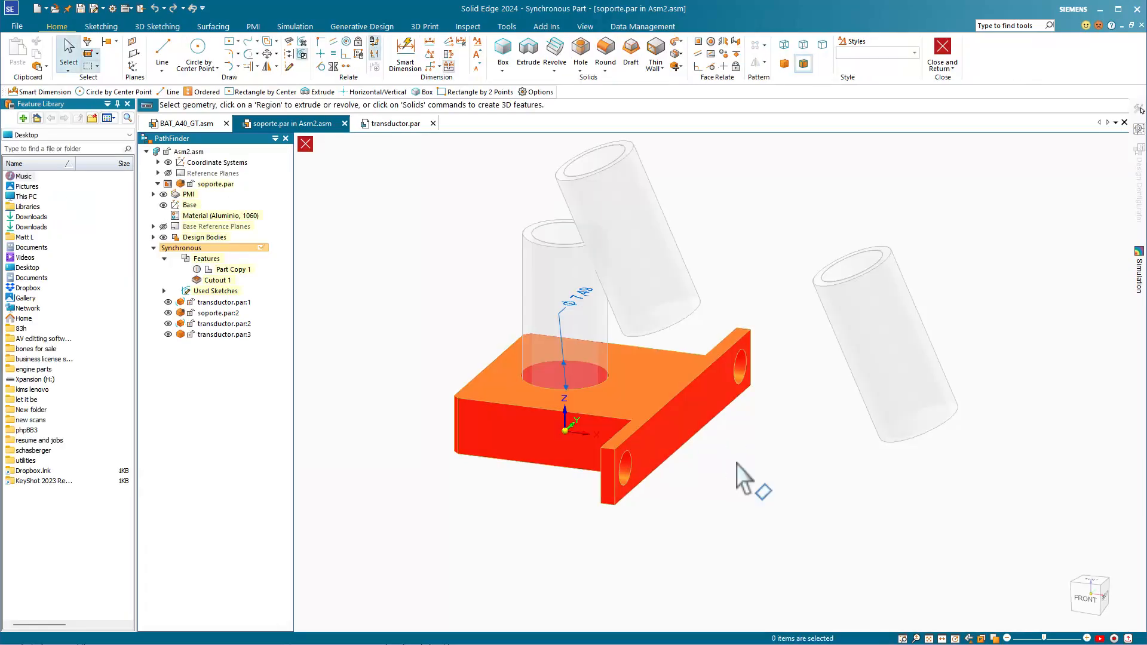
pyautogui.moveTo(732, 480)
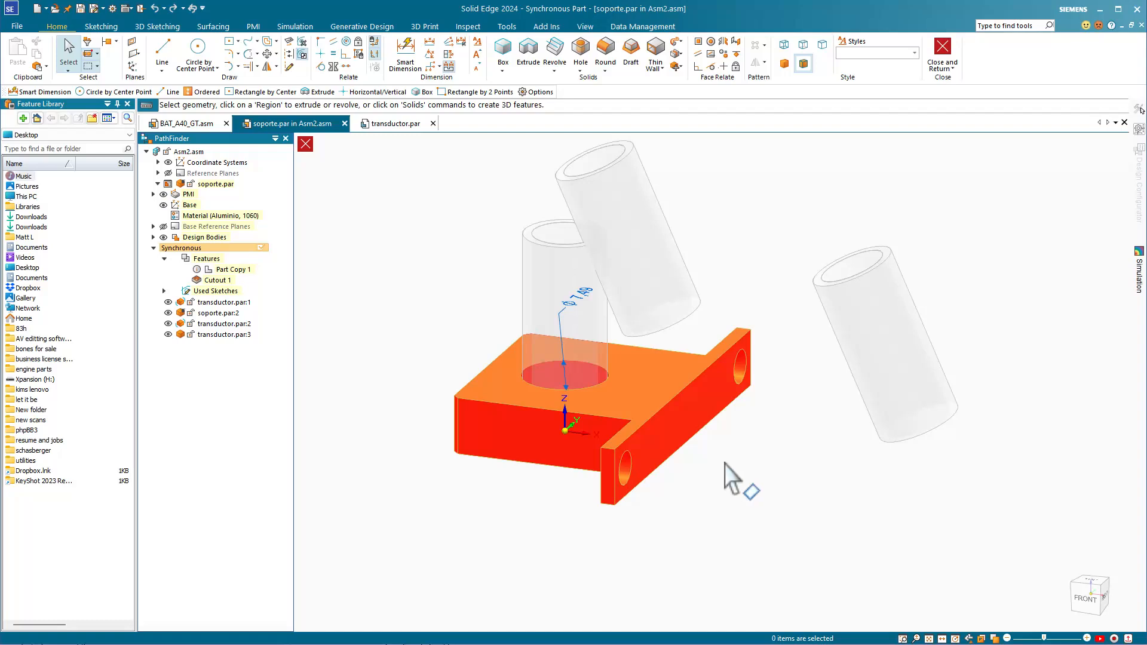
pyautogui.moveTo(849, 252)
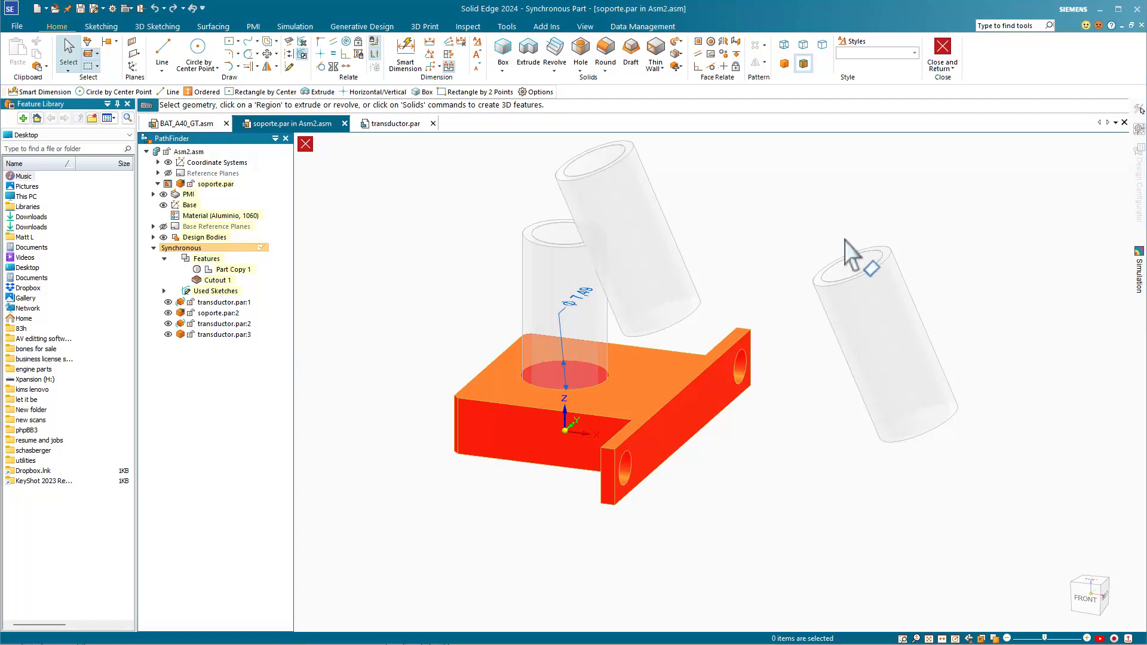
pyautogui.moveTo(943, 48)
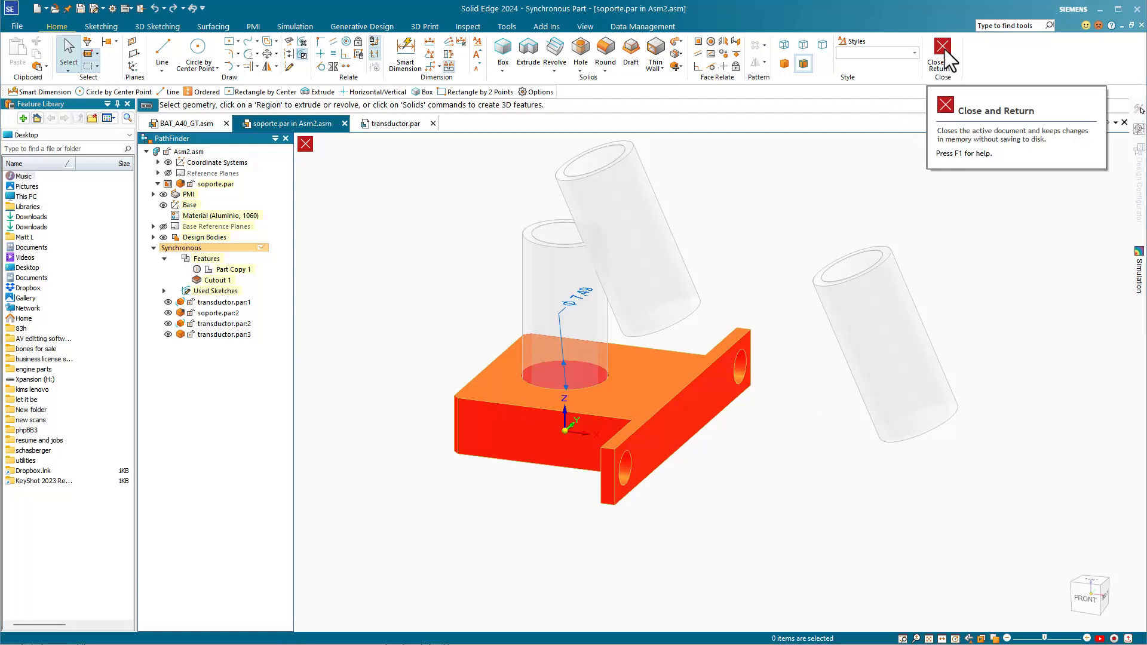
pyautogui.click(943, 46)
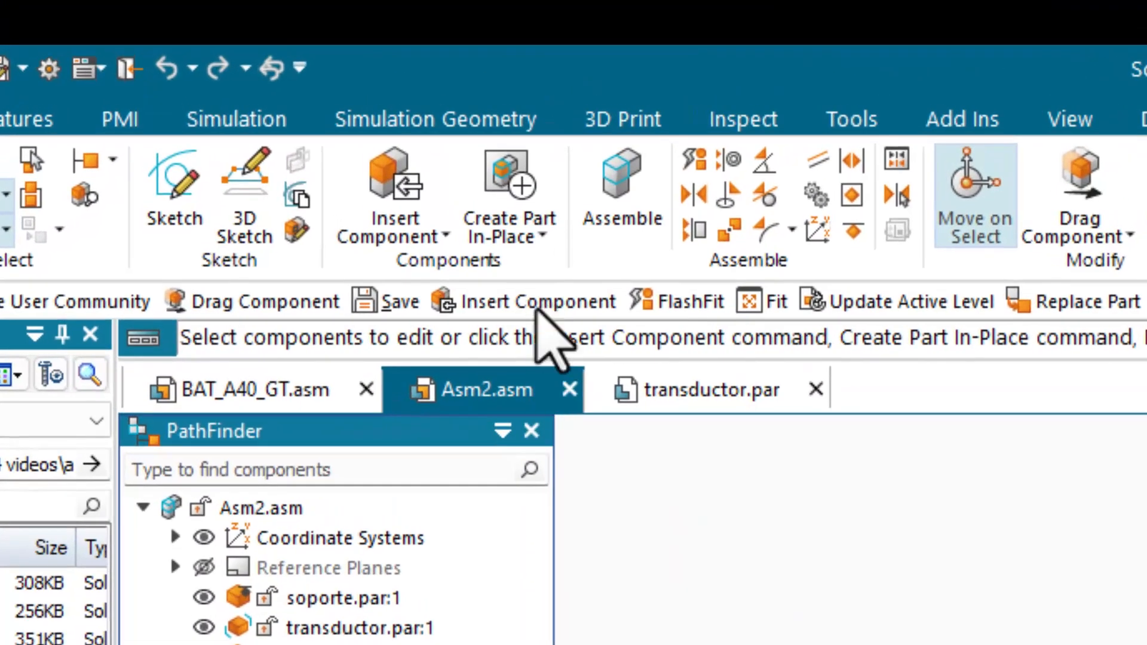
pyautogui.click(536, 237)
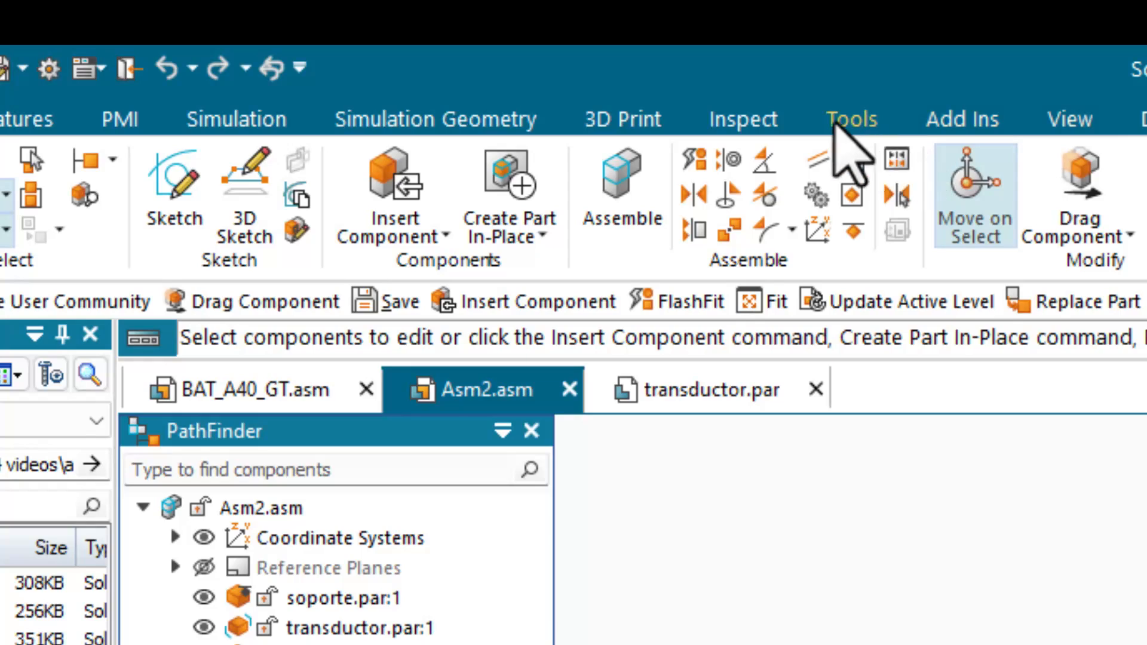
pyautogui.click(851, 118)
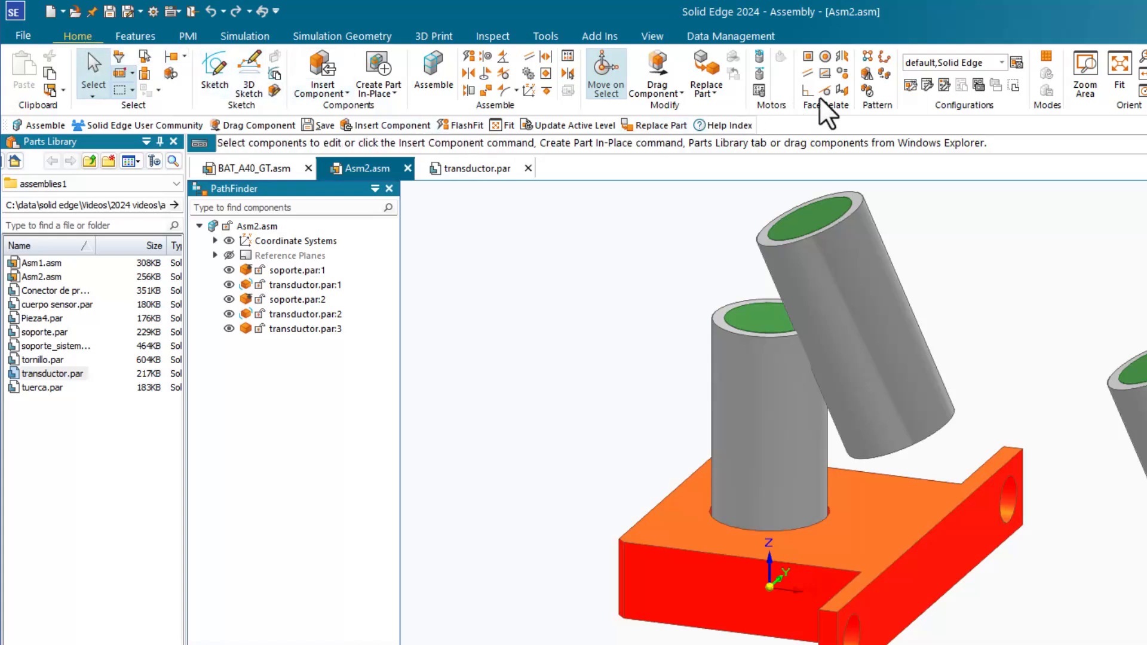
pyautogui.moveTo(870, 73)
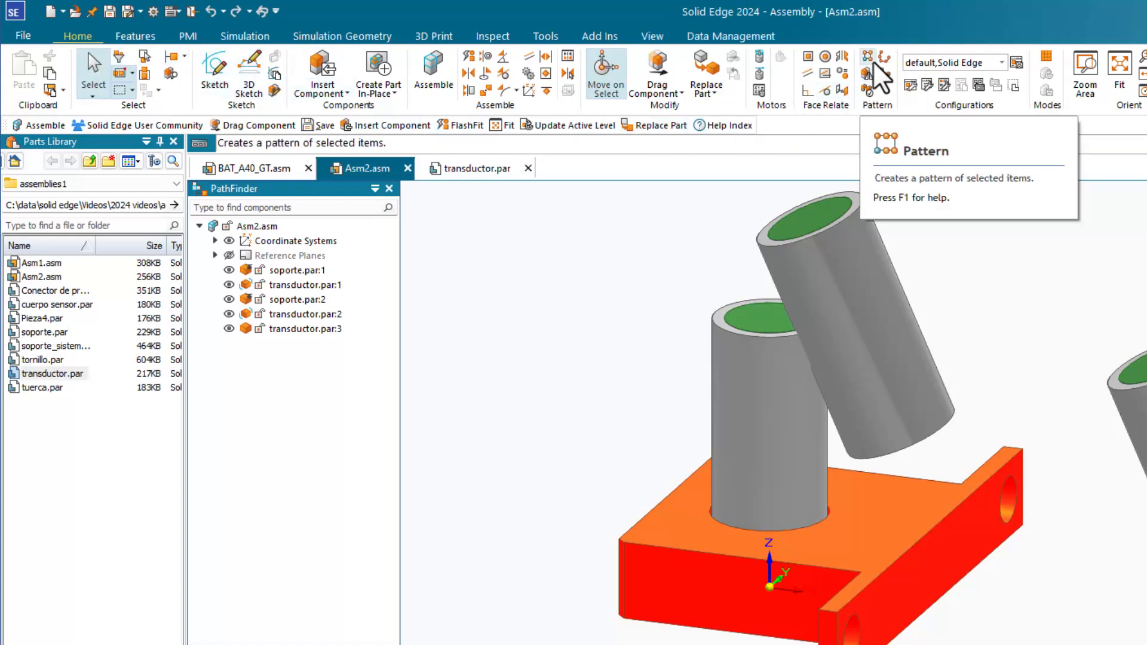
pyautogui.moveTo(883, 57)
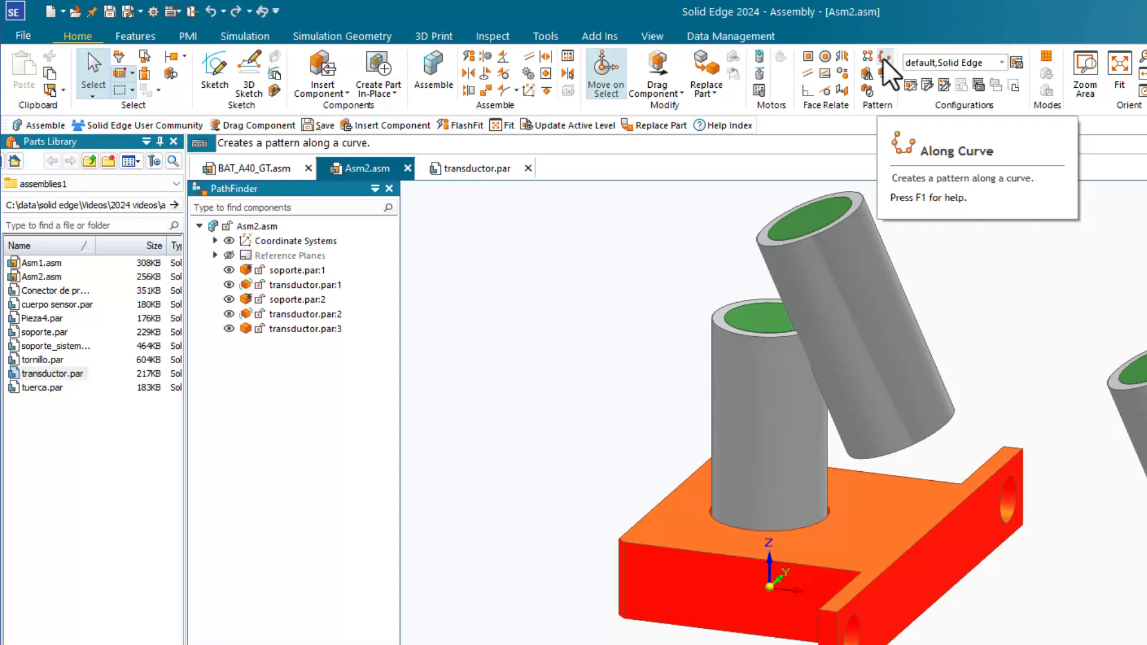
pyautogui.moveTo(607, 182)
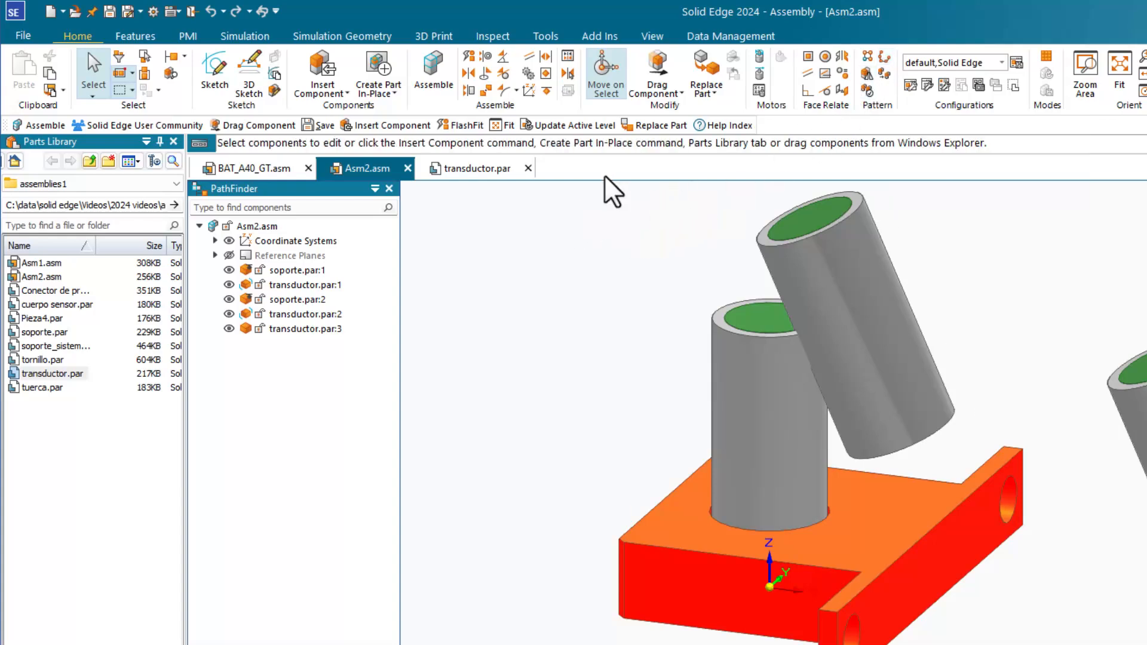
# Browse the Home tab's Pattern and Select options, then show the Data Management commands
pyautogui.click(706, 93)
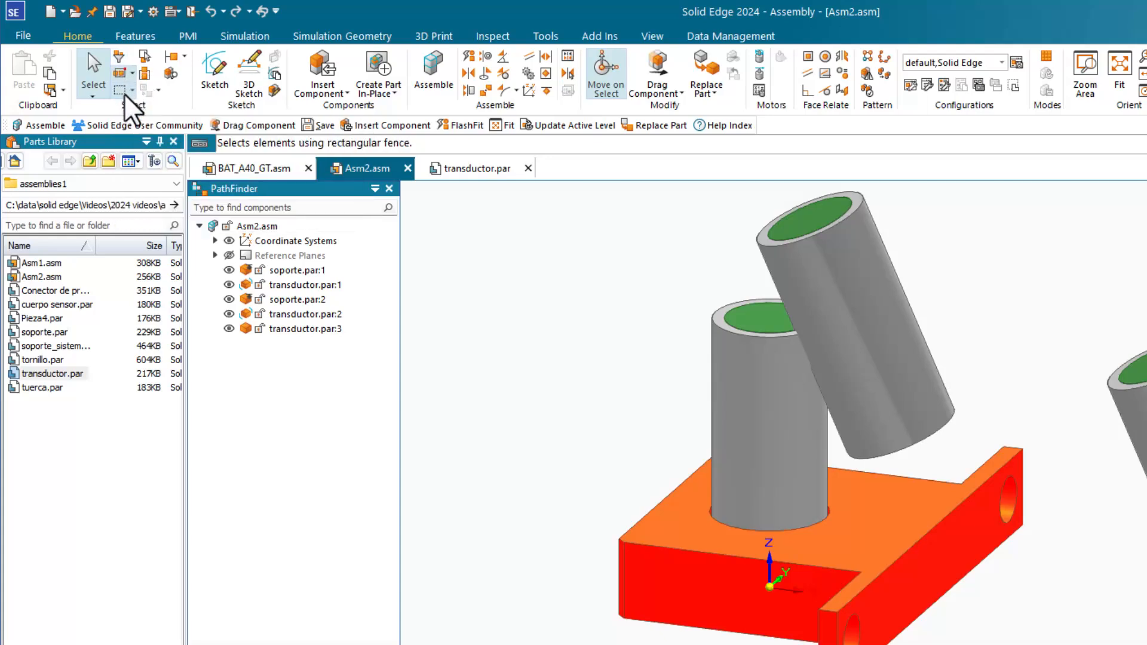
pyautogui.moveTo(140, 61)
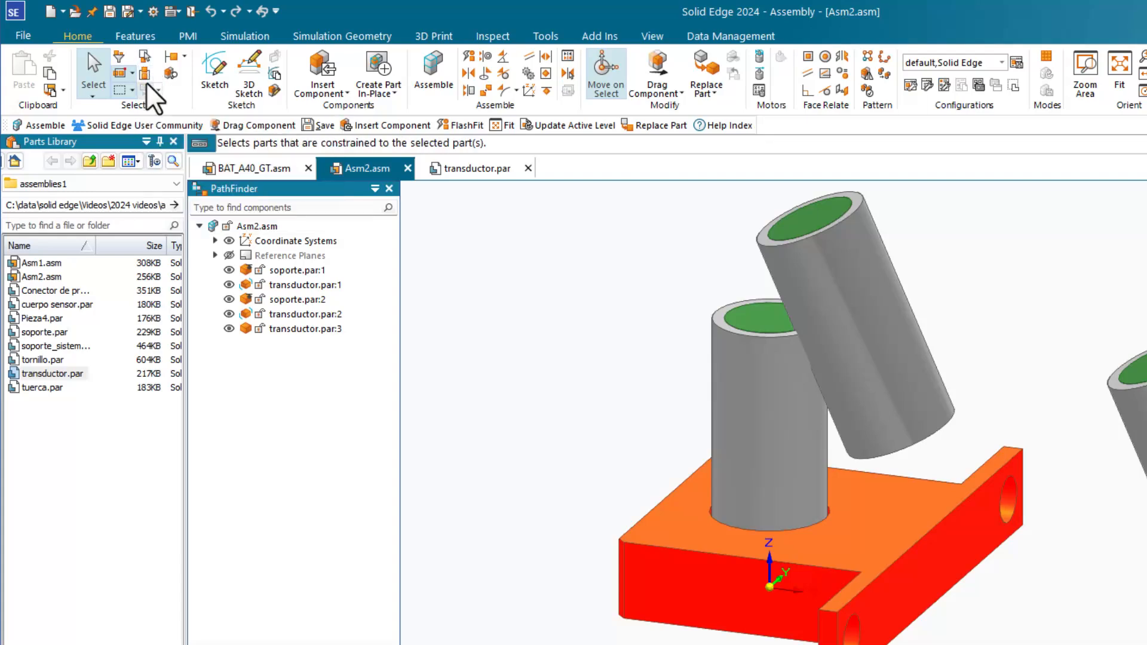
pyautogui.moveTo(93, 61)
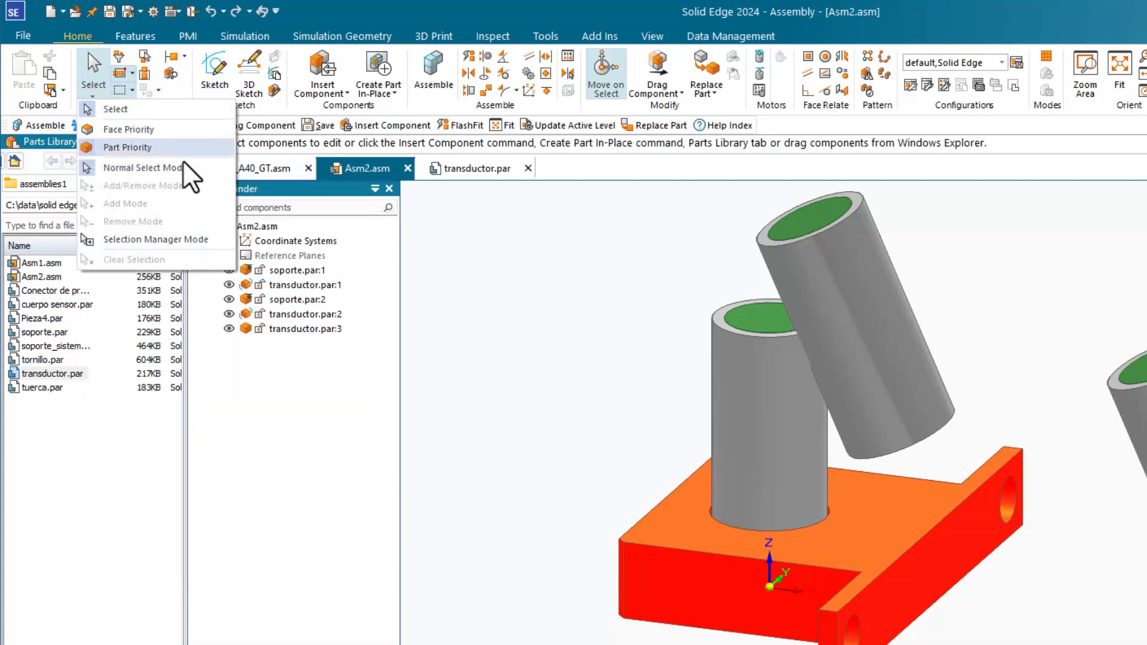
pyautogui.moveTo(207, 195)
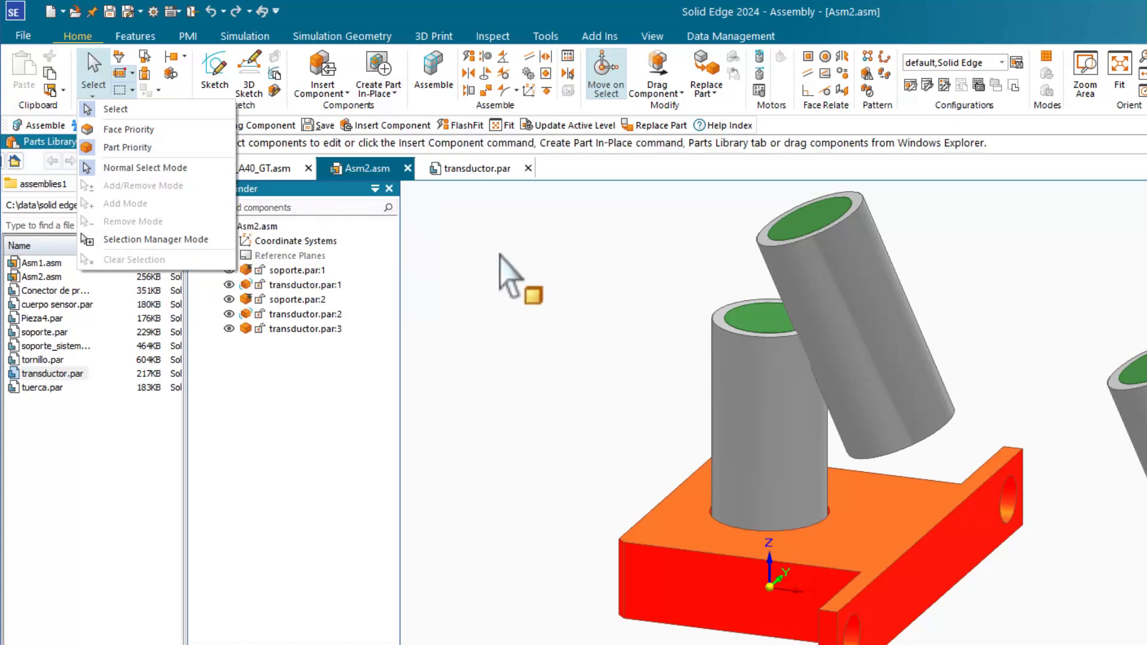
pyautogui.click(726, 36)
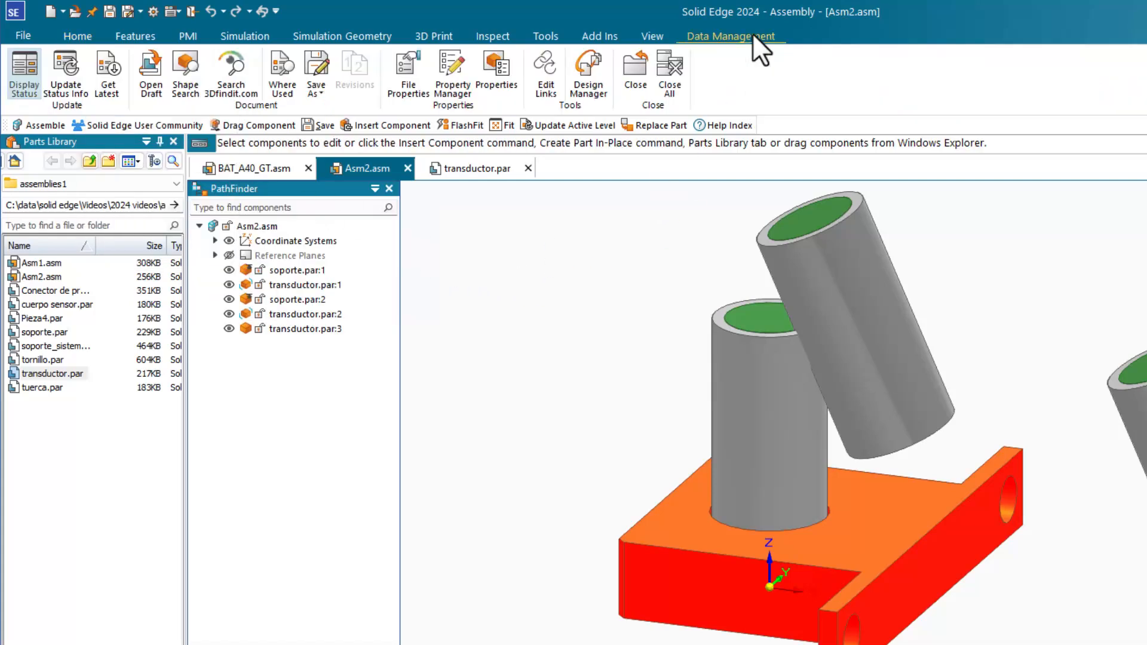
pyautogui.moveTo(404, 77)
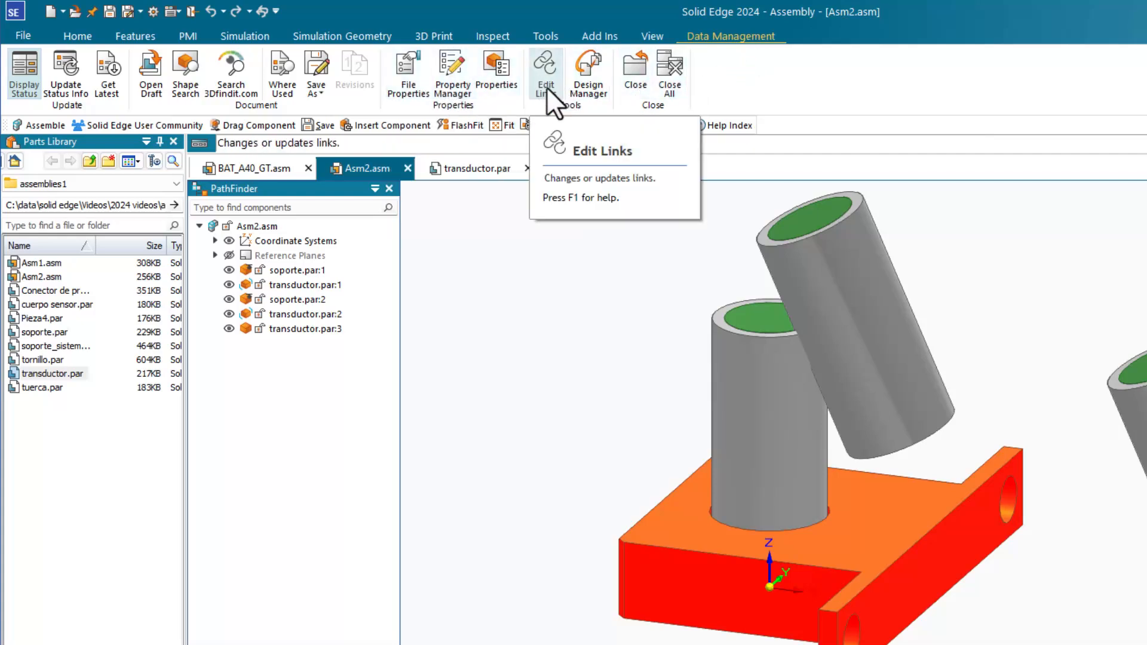
pyautogui.moveTo(270, 89)
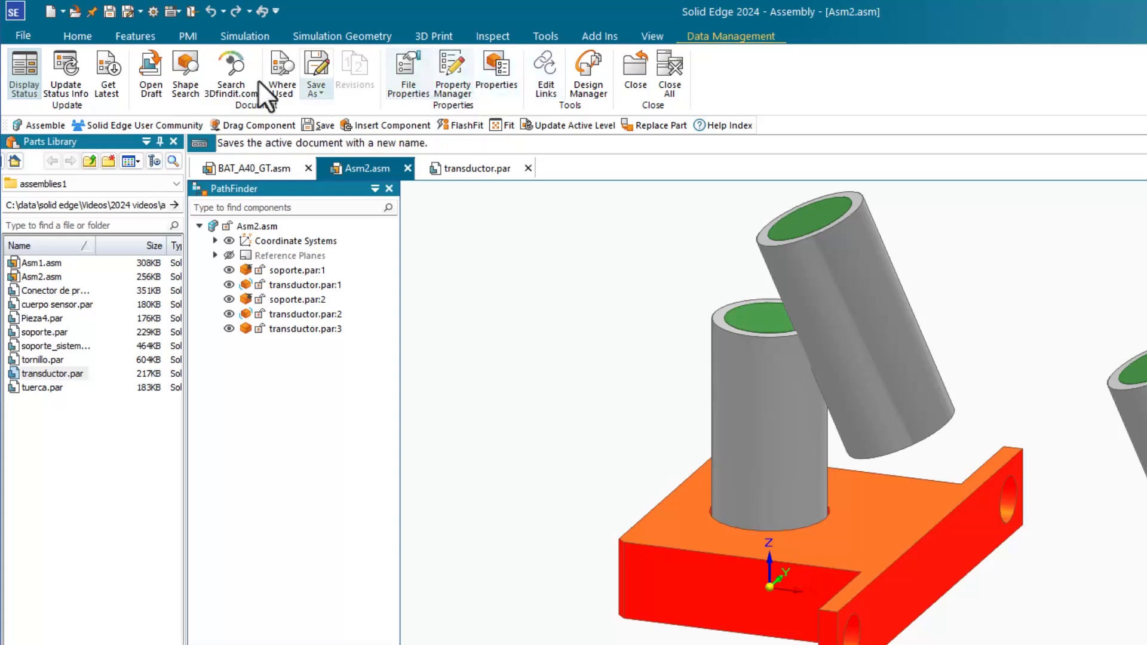
# Look through the Tools commands, then show the Inspect tab's measurement and interference tools
pyautogui.click(545, 36)
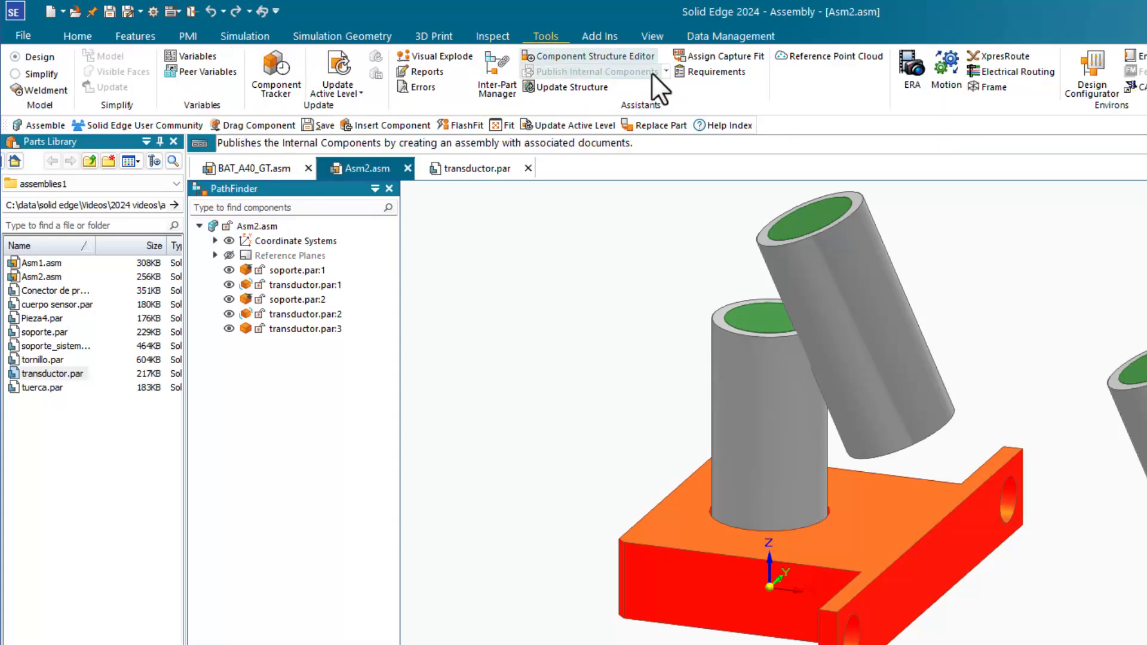
pyautogui.moveTo(728, 77)
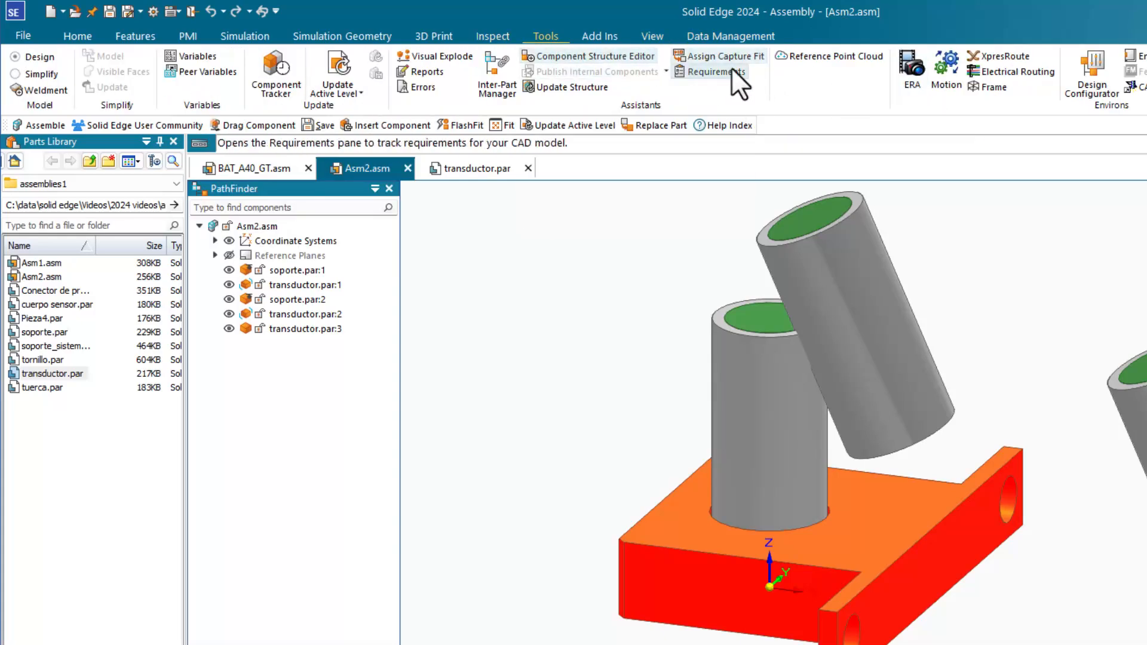
pyautogui.moveTo(946, 72)
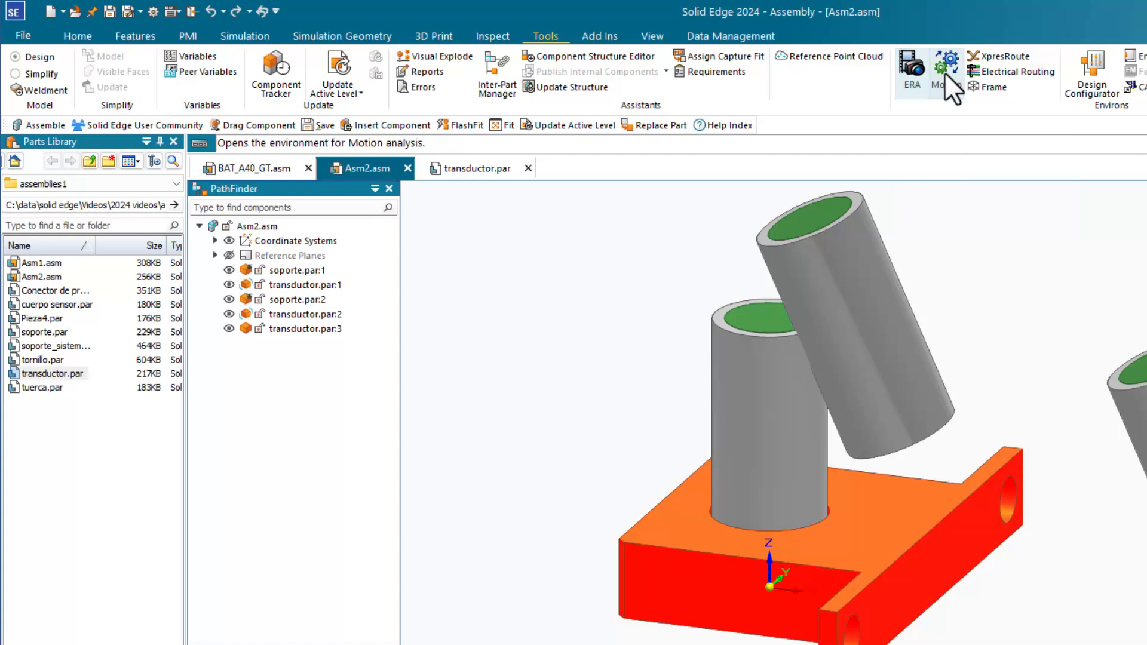
pyautogui.click(492, 36)
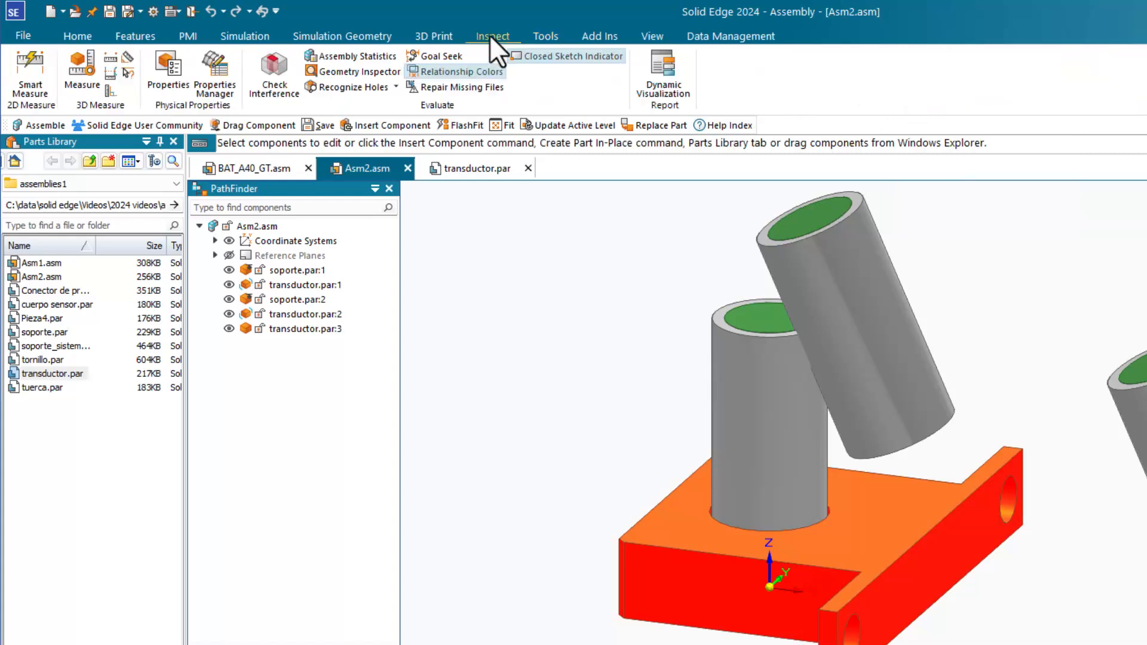
pyautogui.moveTo(288, 78)
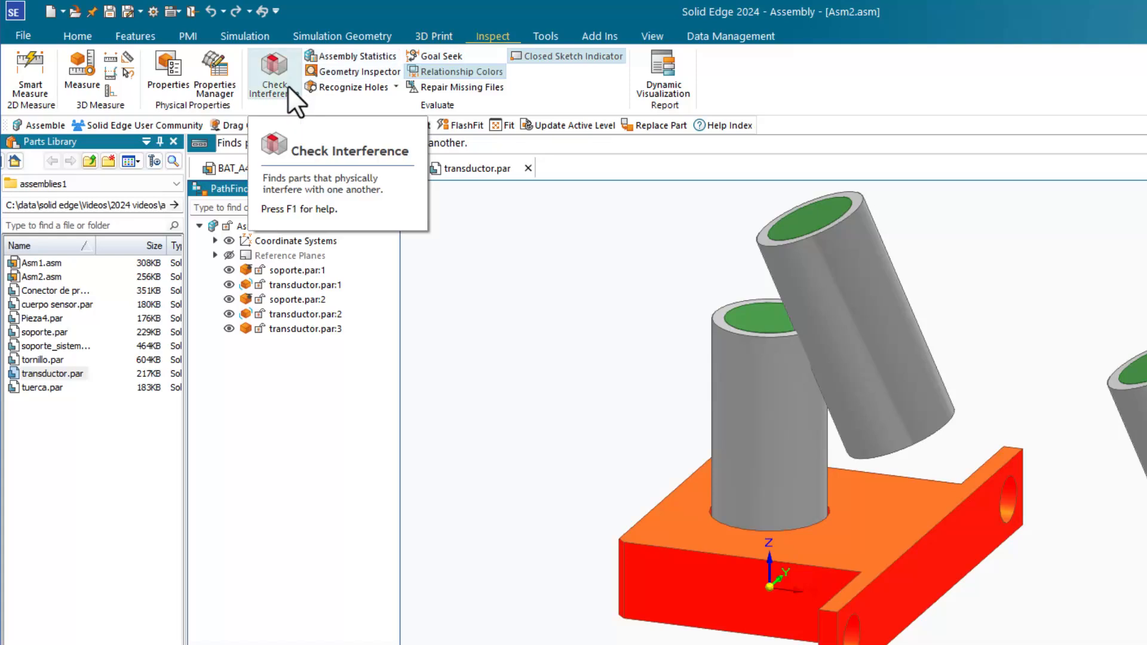
pyautogui.moveTo(359, 64)
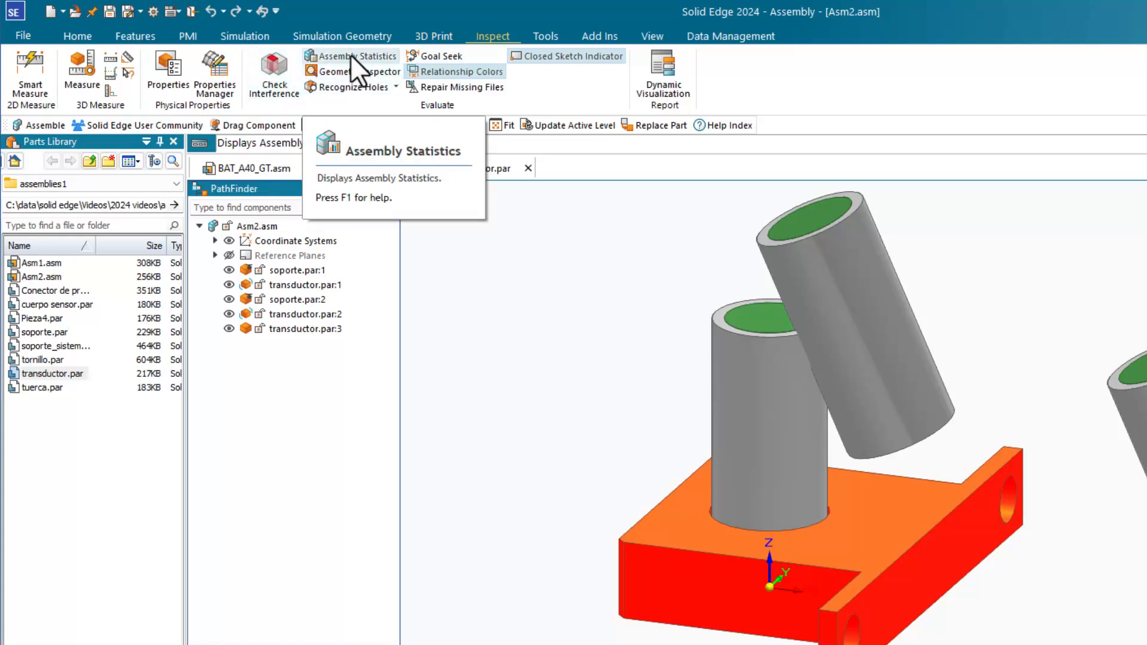